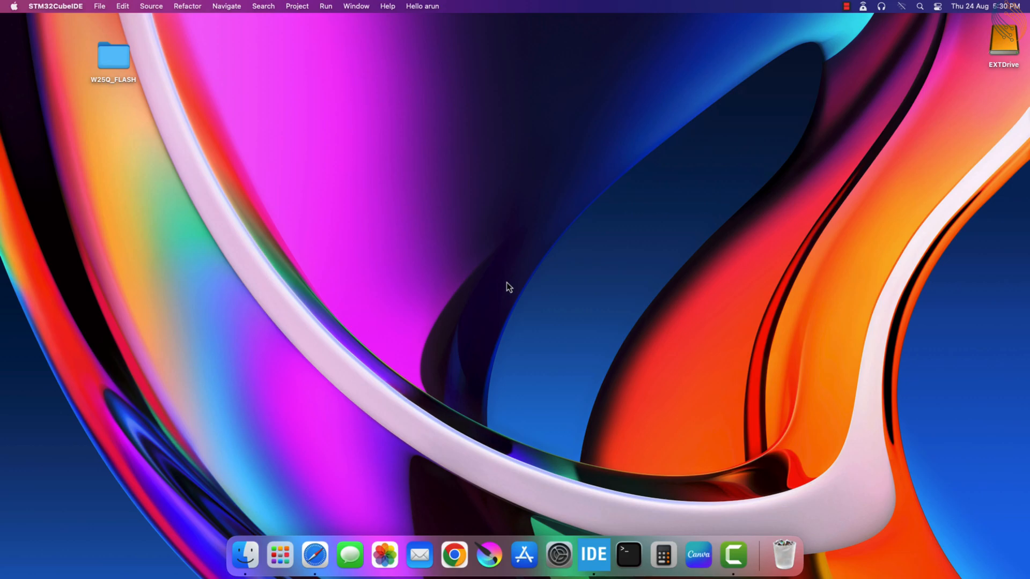
- Restore the STM32CubeIDE window with the W25Q_FLASH project from the Dock
left_click(592, 554)
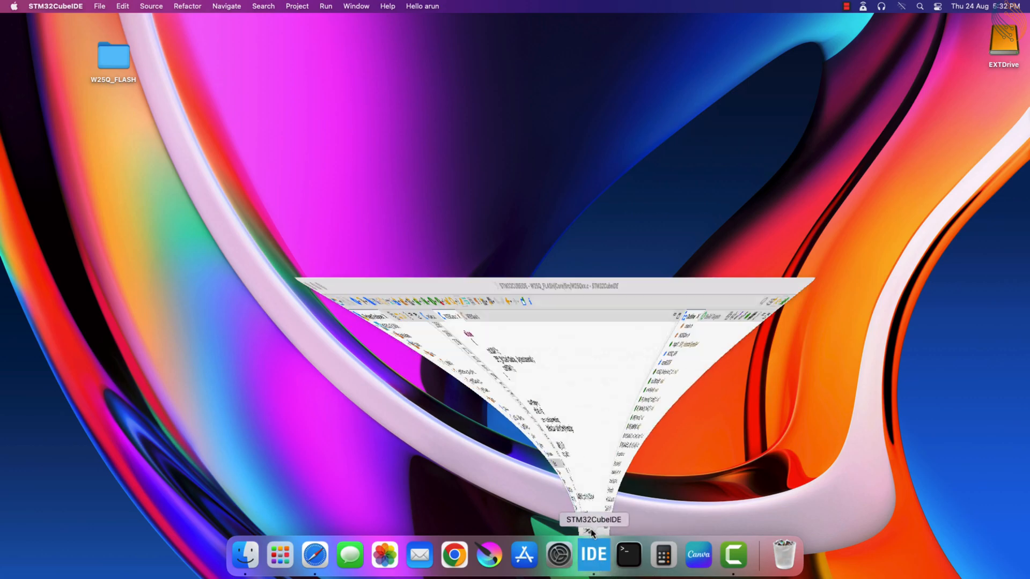
left_click(593, 554)
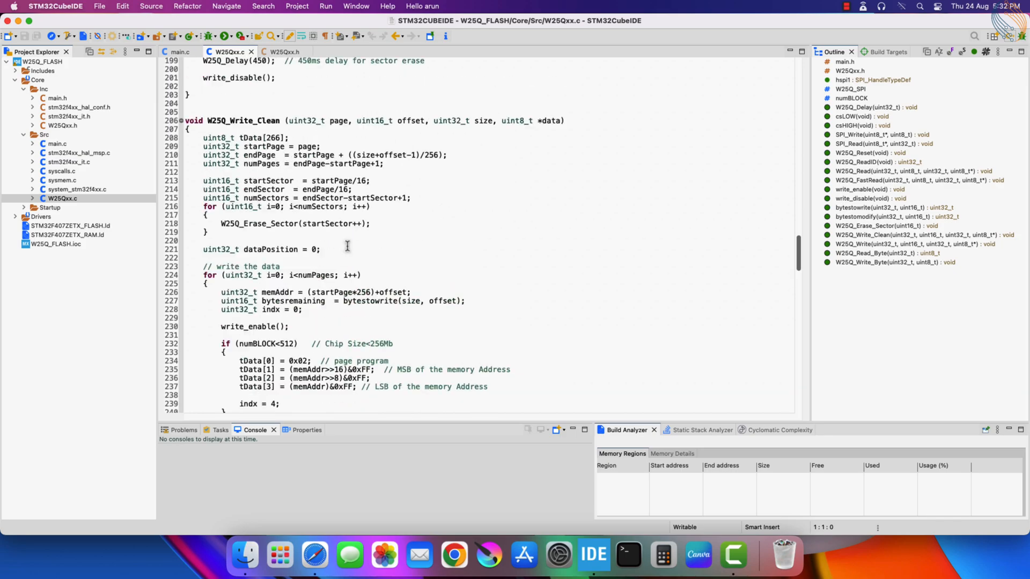
left_click(179, 51)
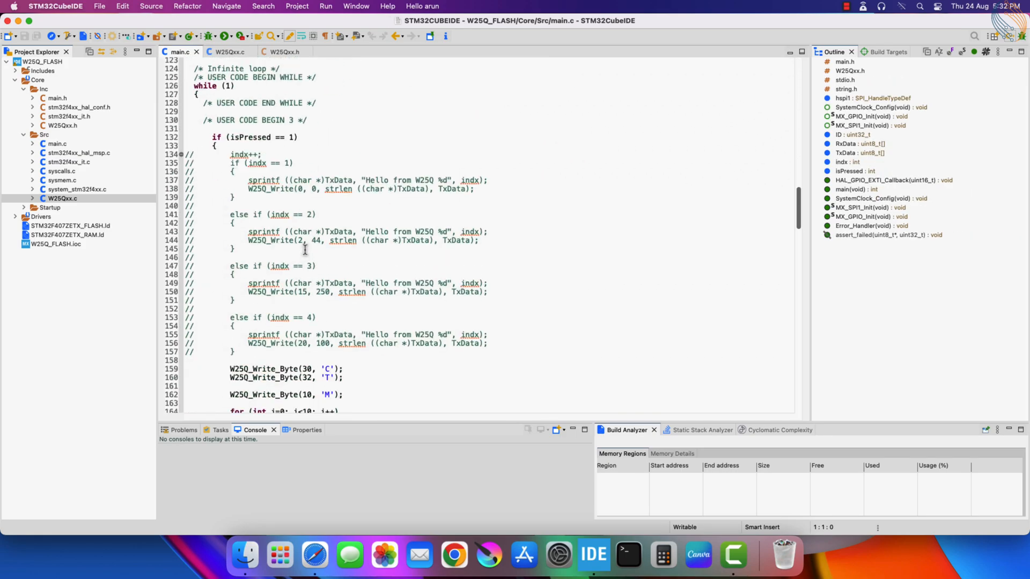
left_click(228, 52)
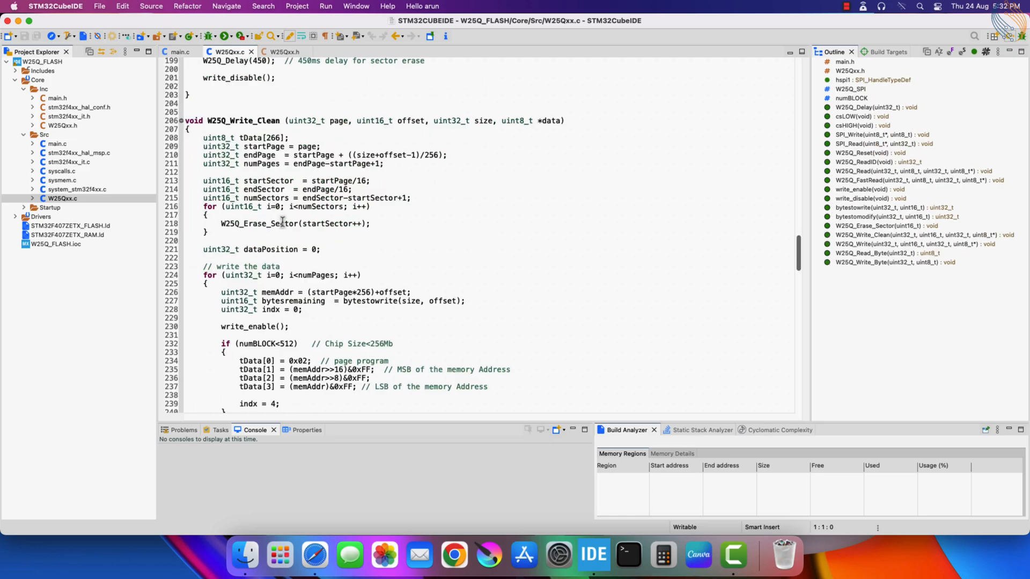
- Navigate to github.com, the controllerstech STM32 repo, and its EEPROM_STM32/EEPROM.c file
left_click(314, 555)
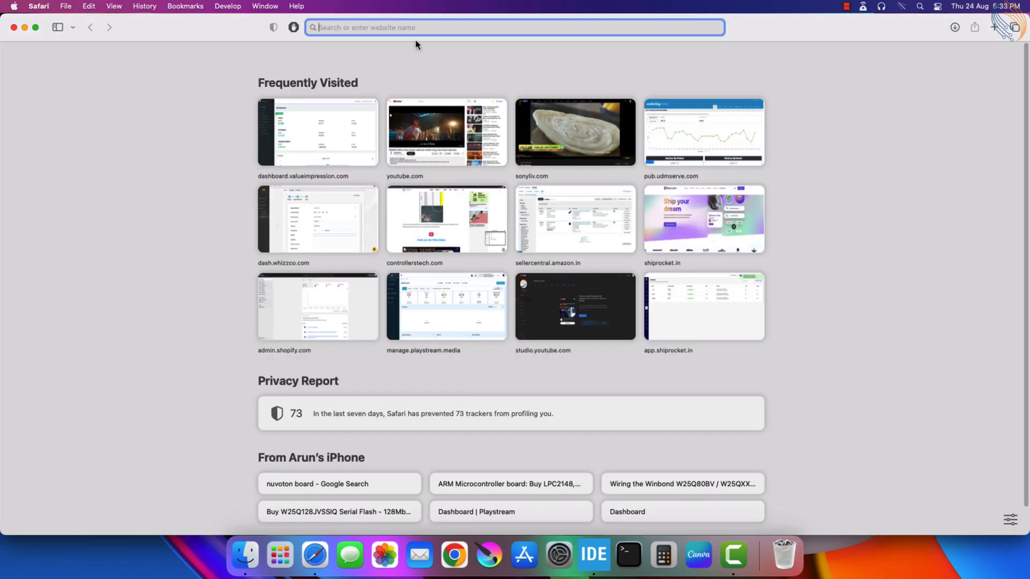
type("github.com")
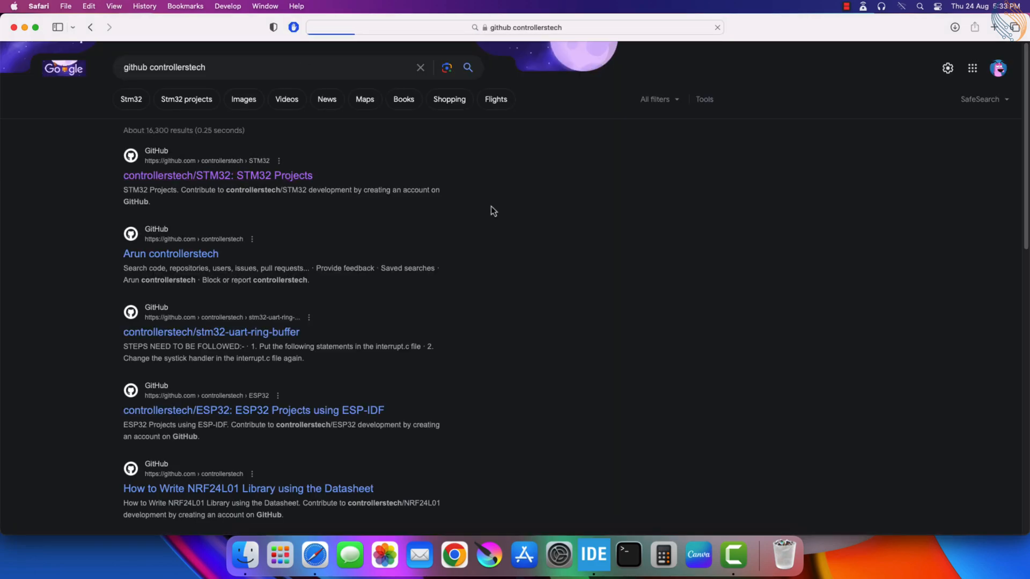
left_click(218, 175)
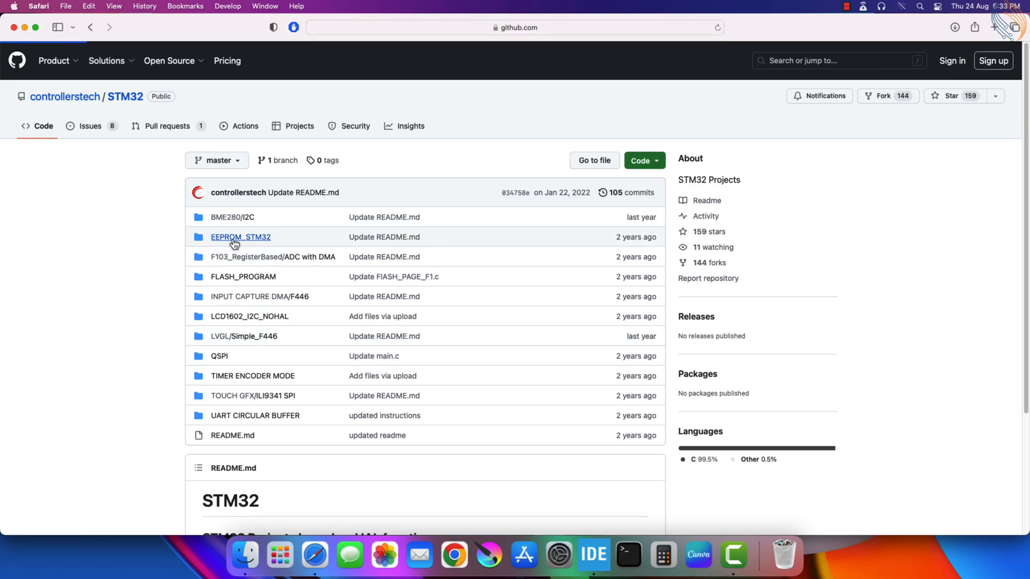
left_click(240, 237)
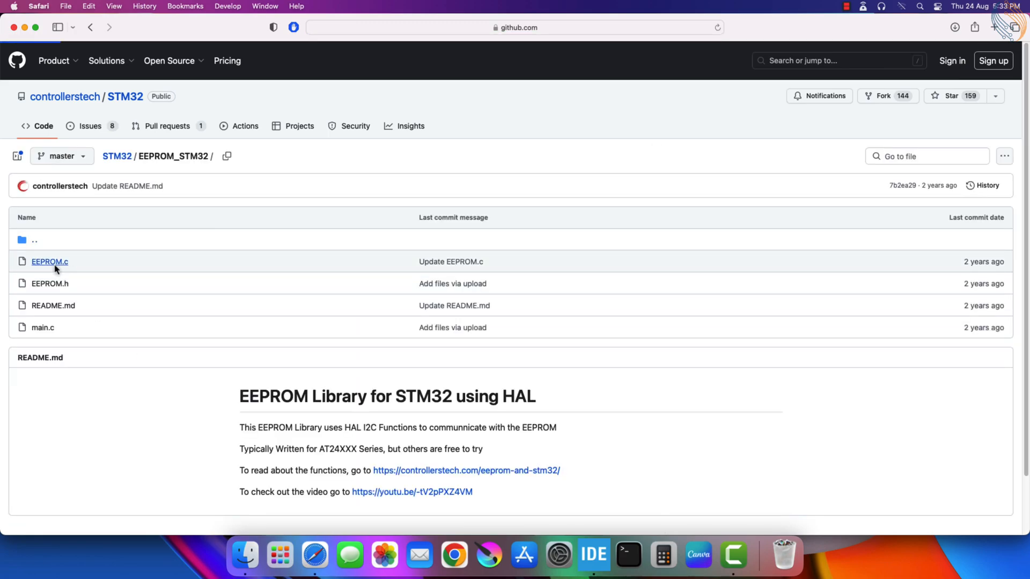
left_click(50, 262)
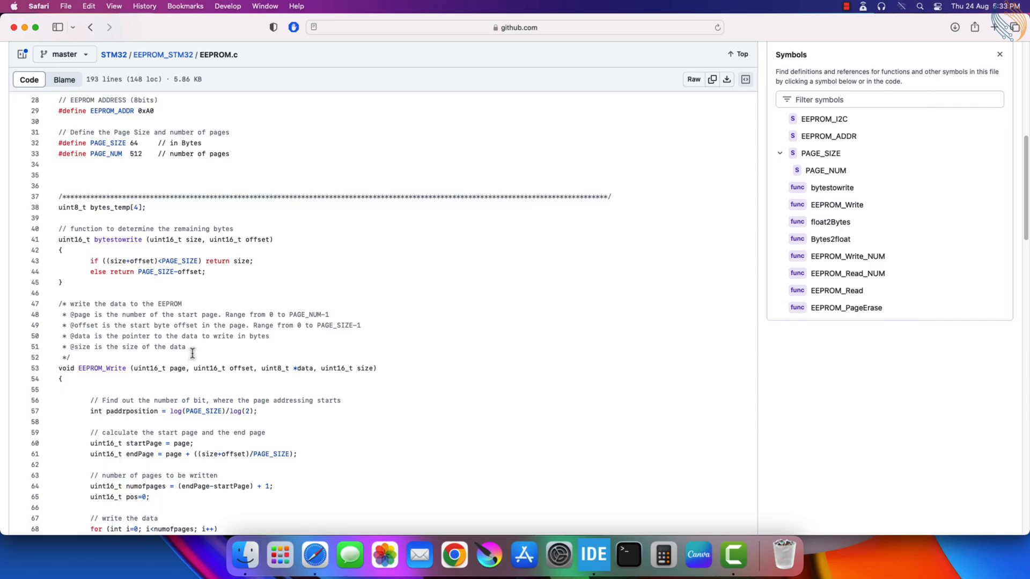
- Scroll EEPROM.c down to the float2Bytes and Bytes2float functions
scroll("down", 3)
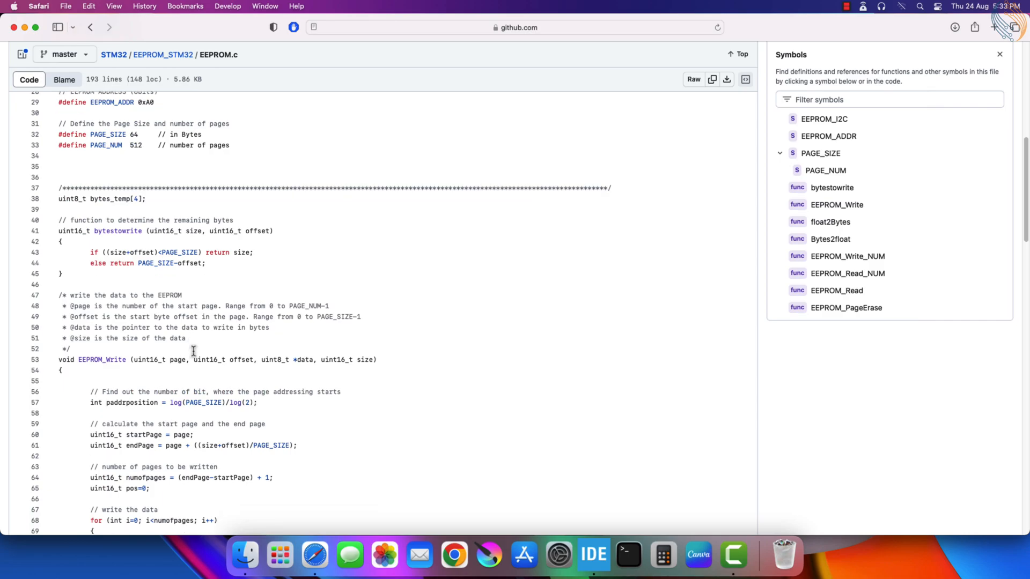
scroll("down", 3)
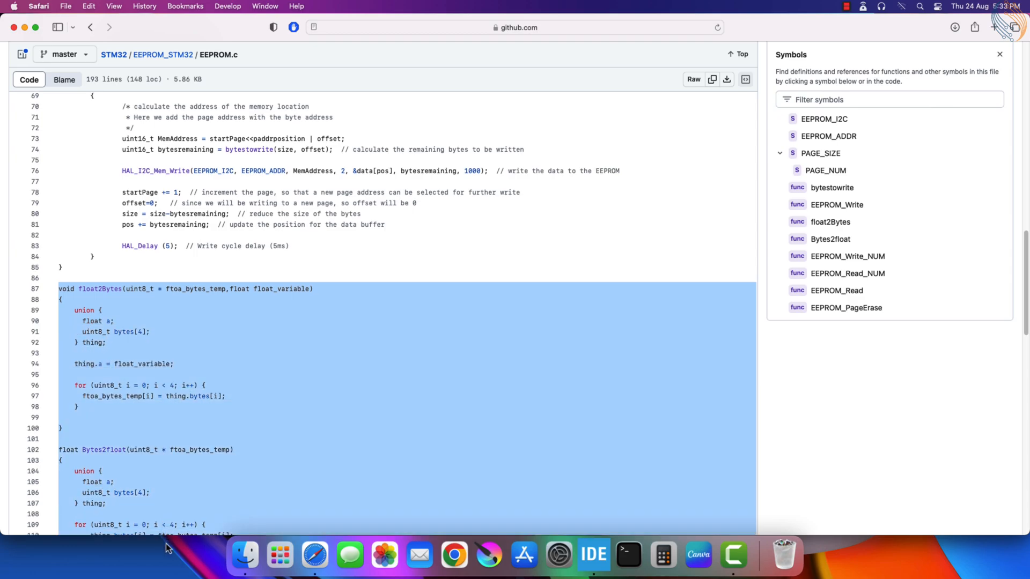
scroll("down", 3)
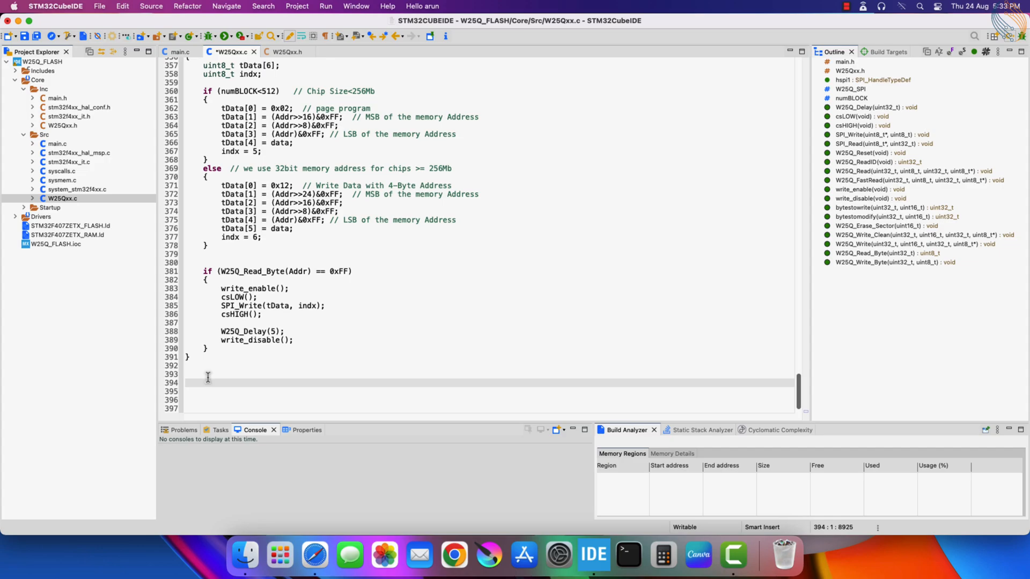
- Add an empty void W25Q_Write_NUM(uint32_t page, uint16_t offset, float data) after the pasted functions
scroll("down", 3)
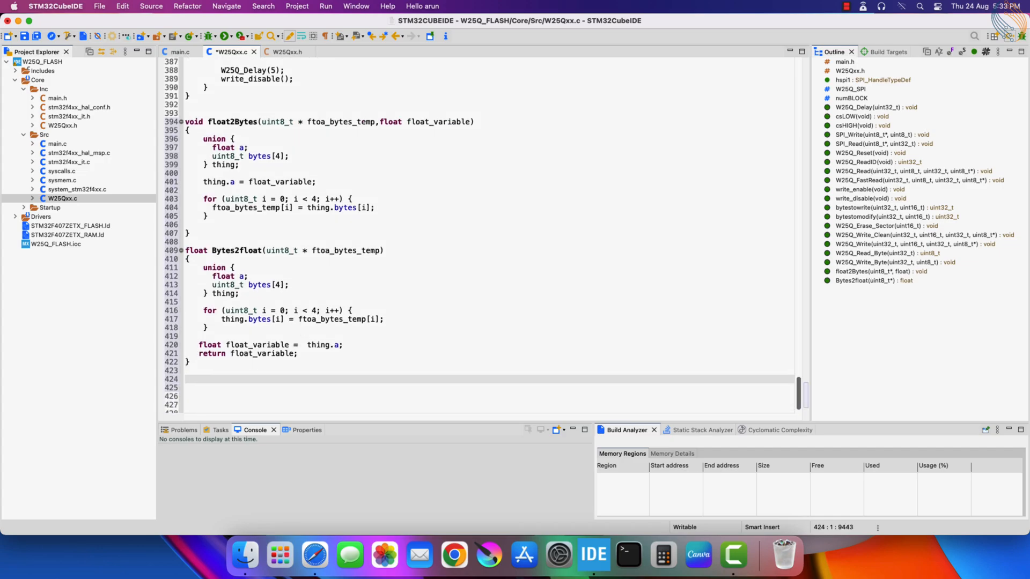
type("void W25Q_W")
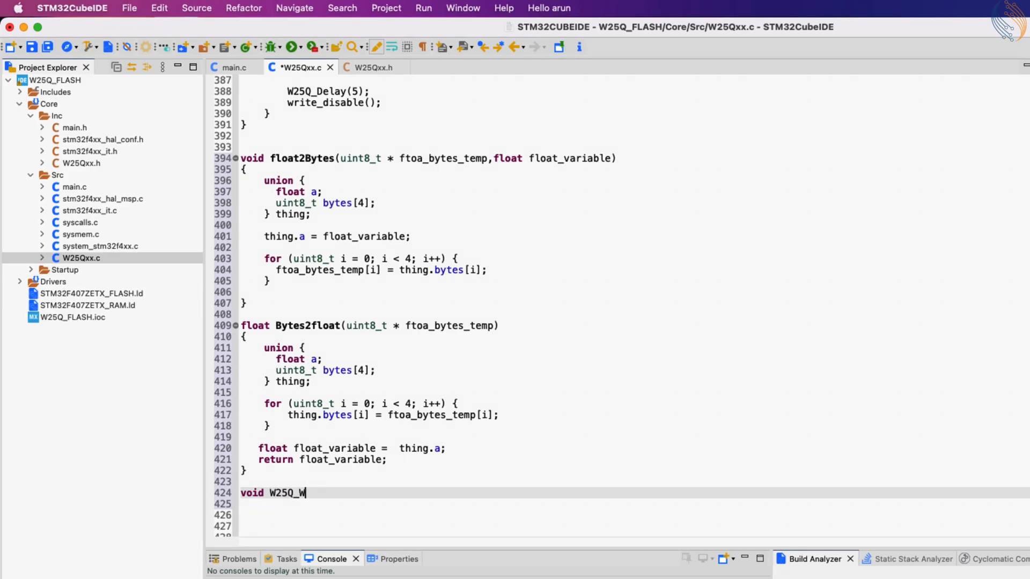
type("rite_NUM ()")
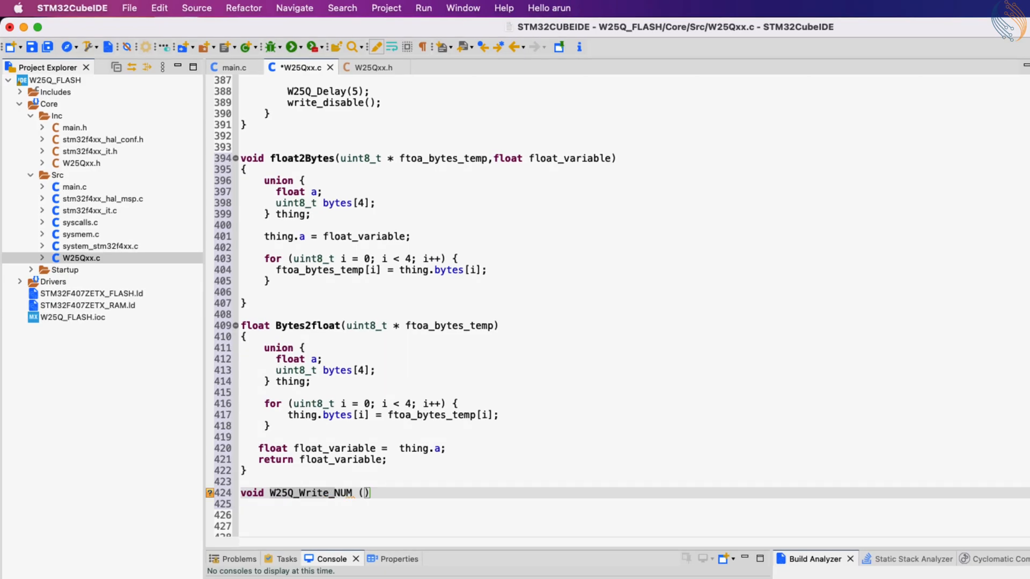
type("uint32_t page, uint16_t offset, float")
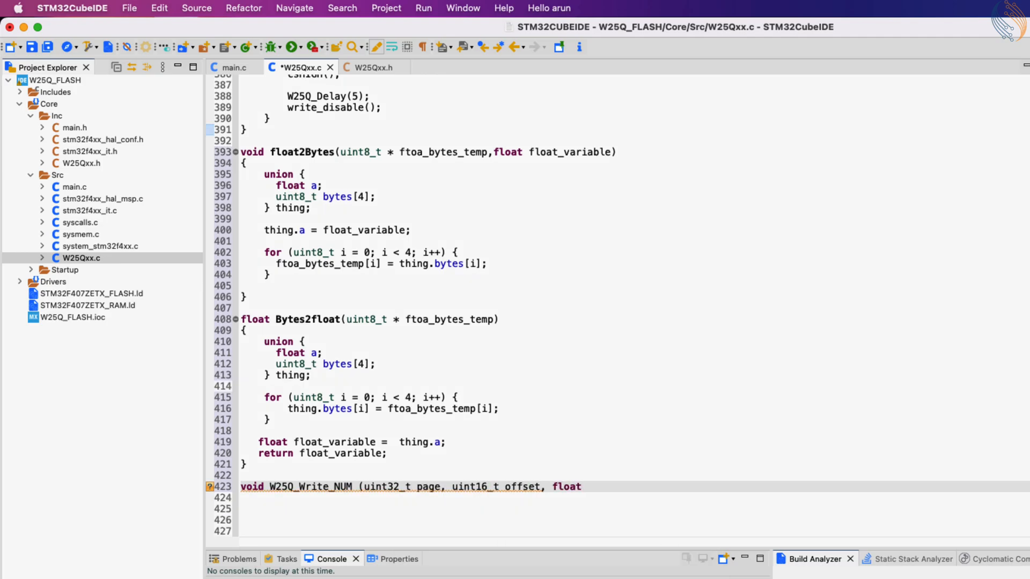
type("data)")
type("{")
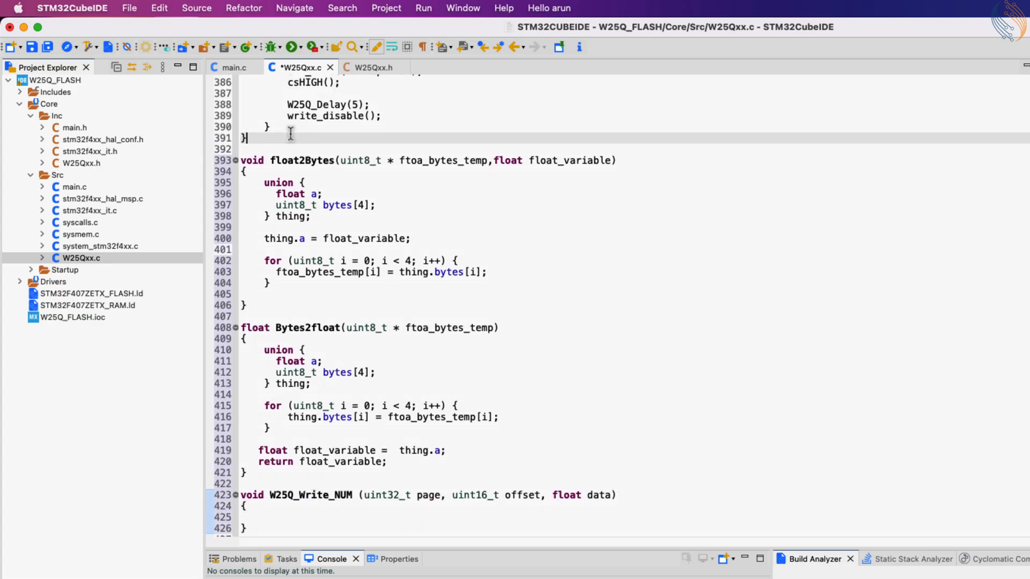
- Declare uint8_t tempBytes[4], call float2Bytes, and comment 'write using single byte function'
type("uint")
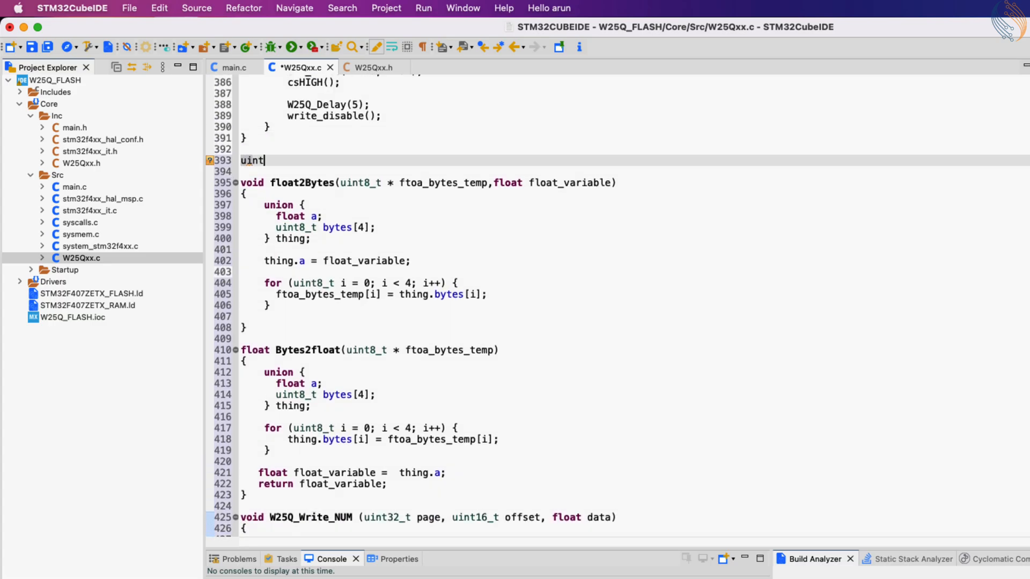
type("8_t")
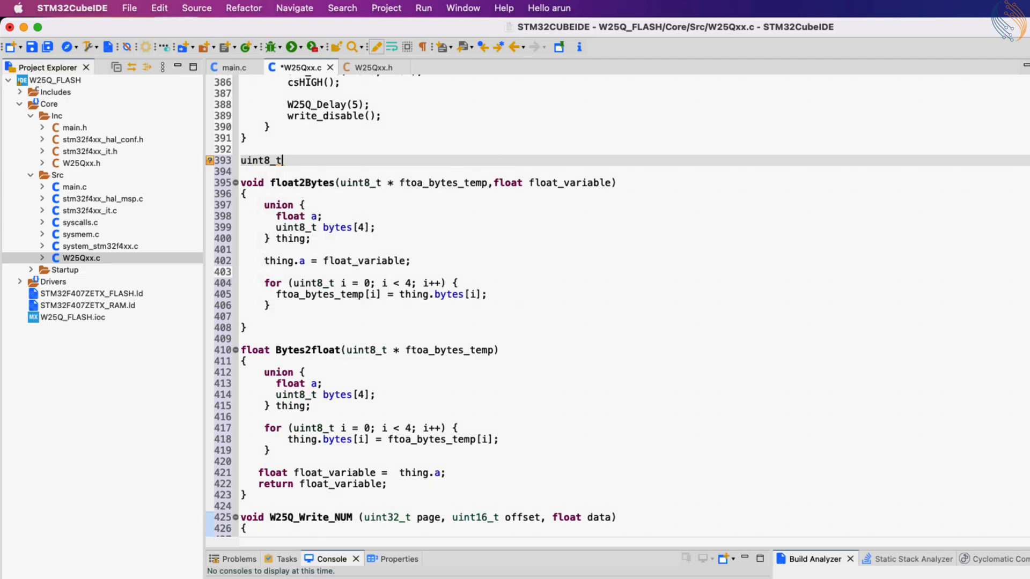
type("tempBytes[4];")
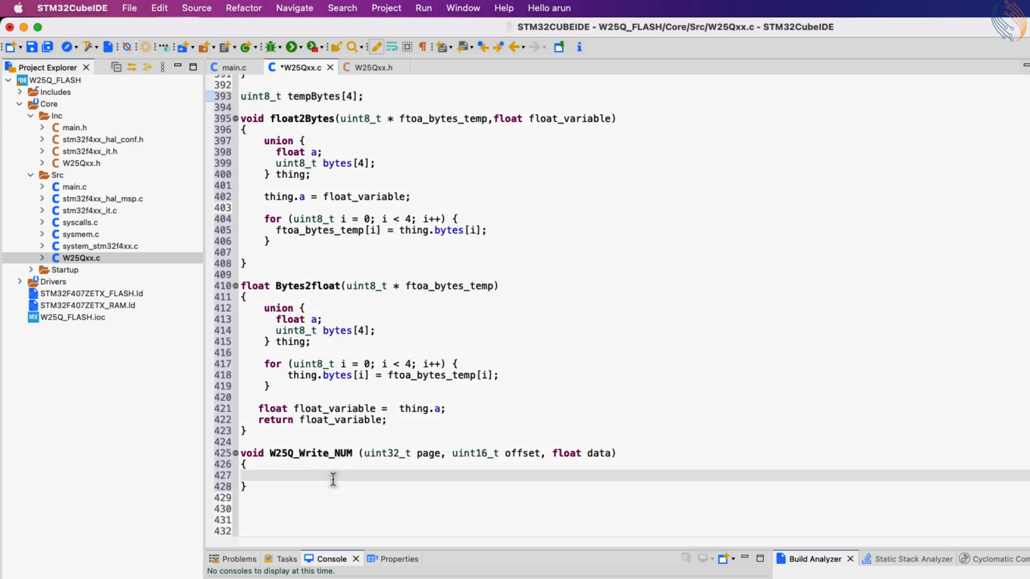
type("float2Bytes(tempBytes, data);")
type("/*")
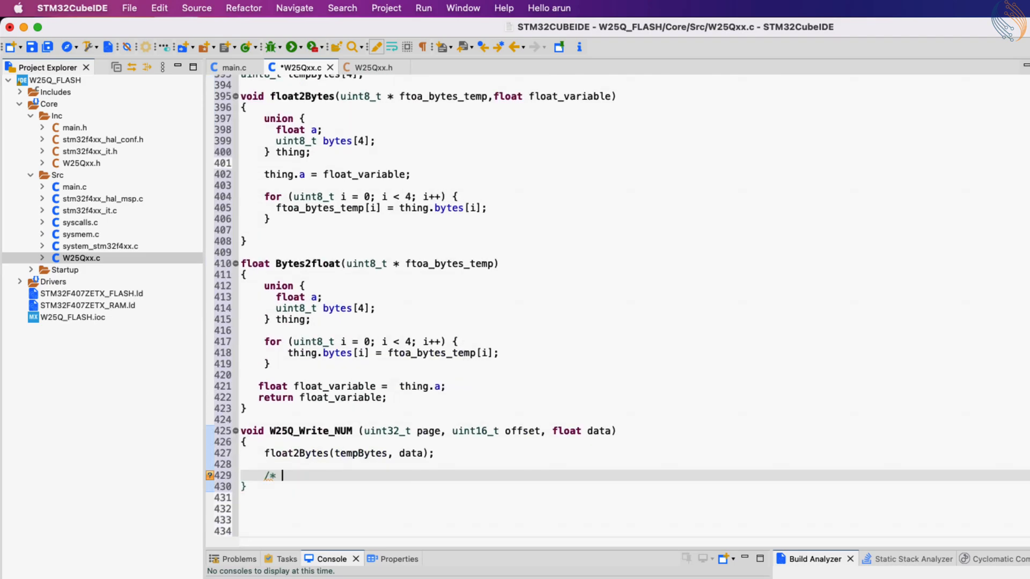
type("write using single byte")
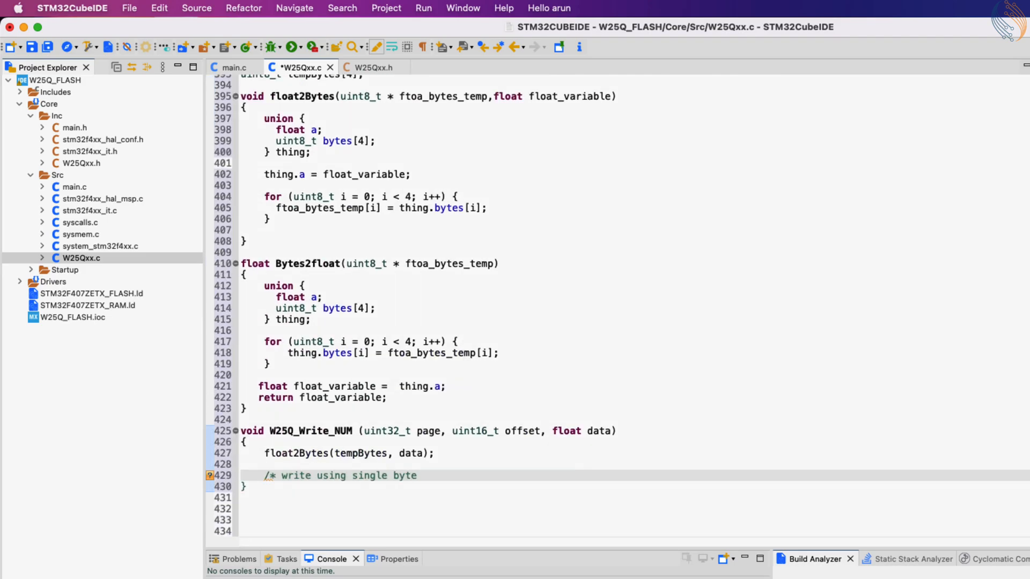
type("function */")
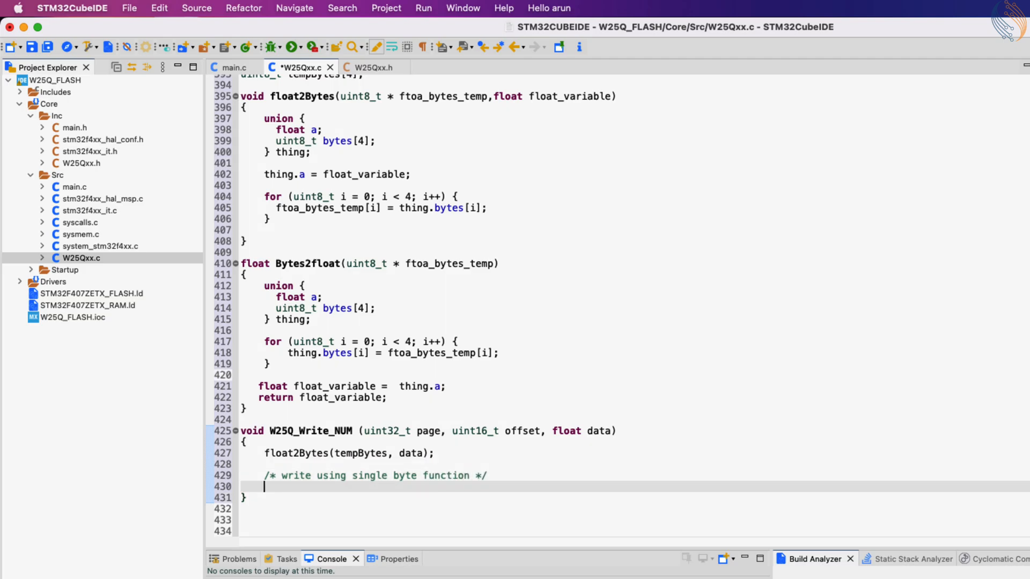
- Compute Addr = (page*256)+offset, loop W25Q_Write_Byte(i+Addr, tempBytes[i]), and add a W25Q_Write alternative
type("uint32_t A")
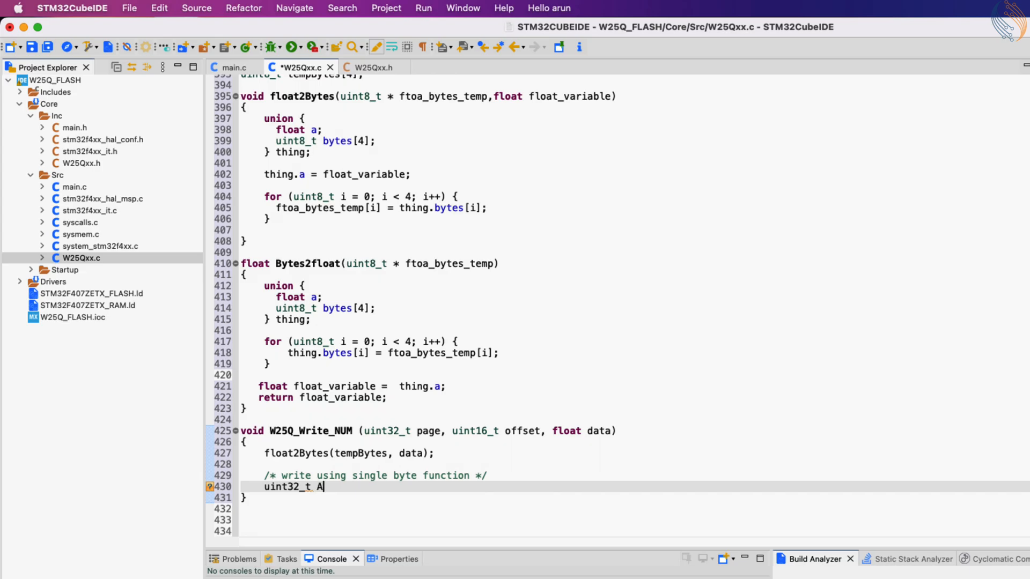
type("ddr = (page*)")
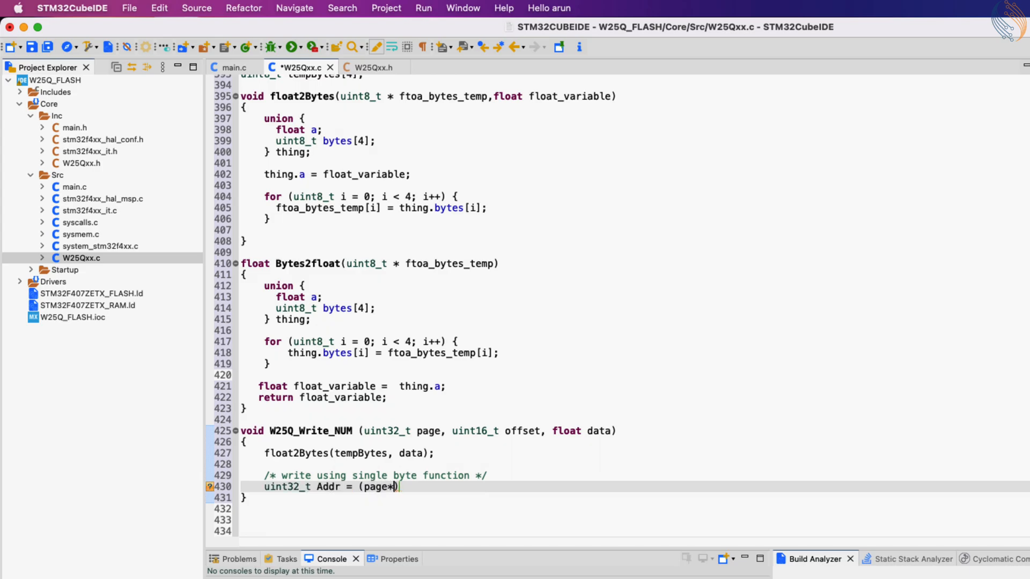
type("256)+offset;")
type("for (int i=0; i<4; i++")
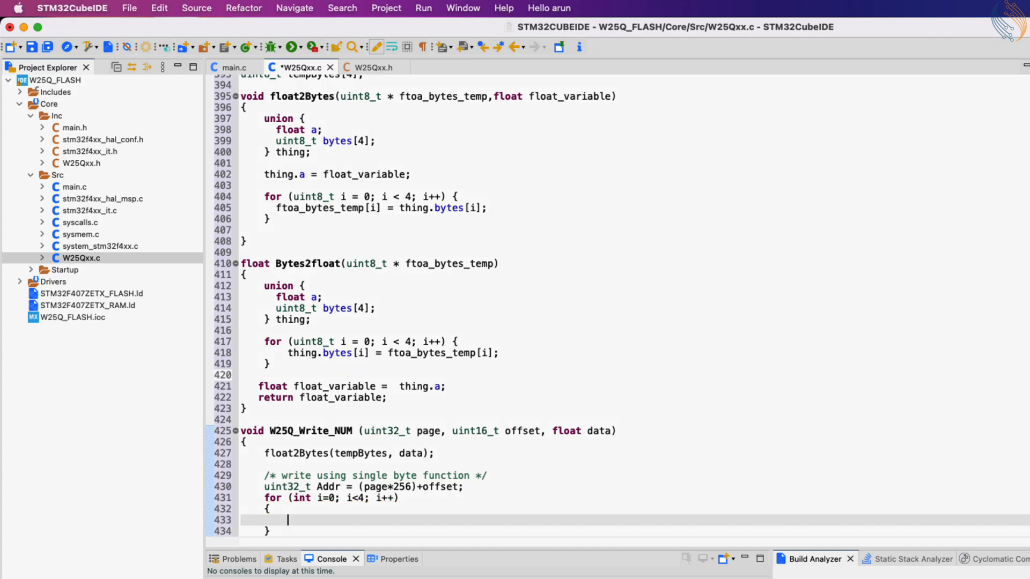
type("W25Q_Write_Byte(Addr, data)")
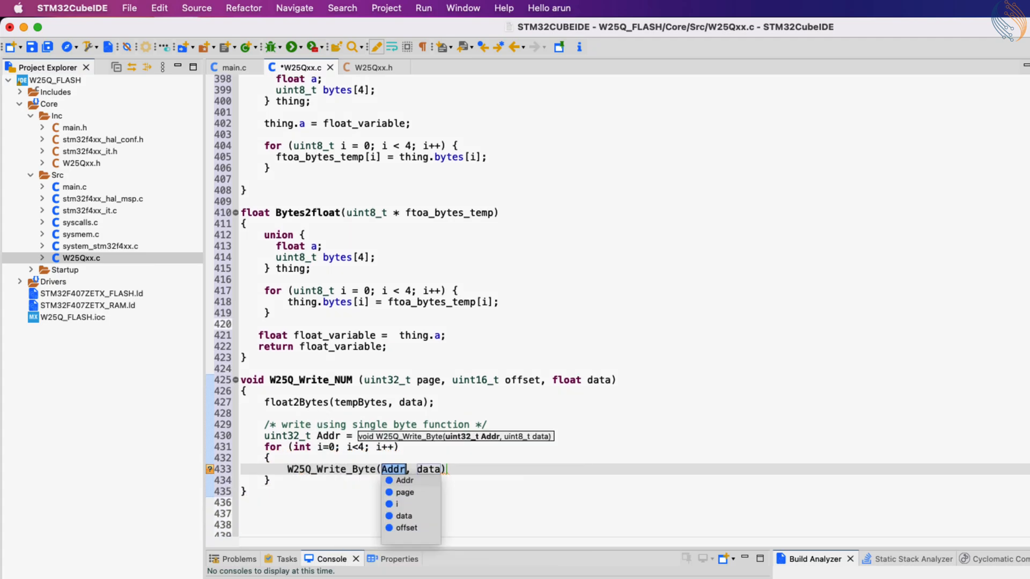
type("i+")
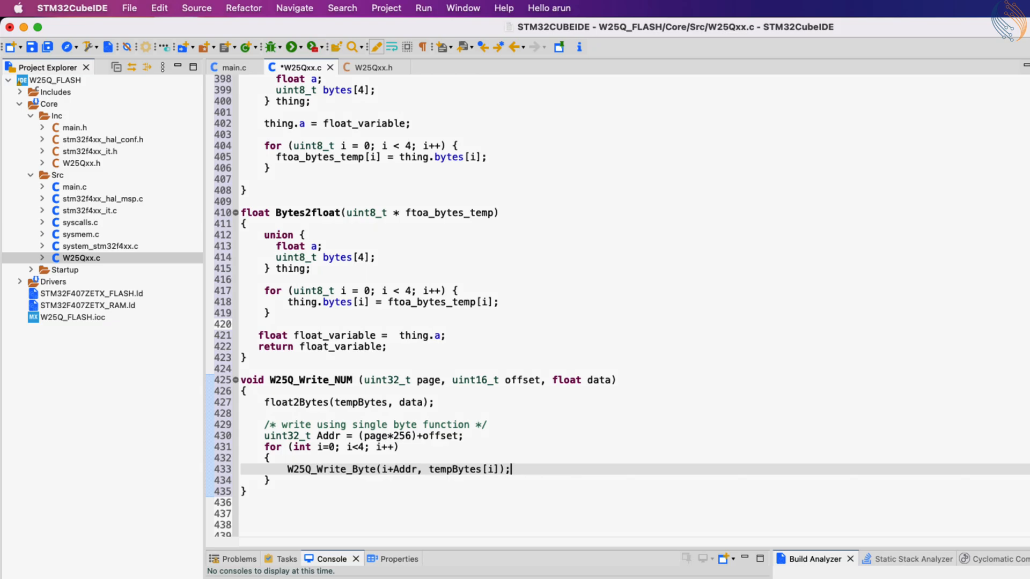
type("/* Write using sector update function */")
type("W25Q_Write(page, offset, 4, tempBytes);")
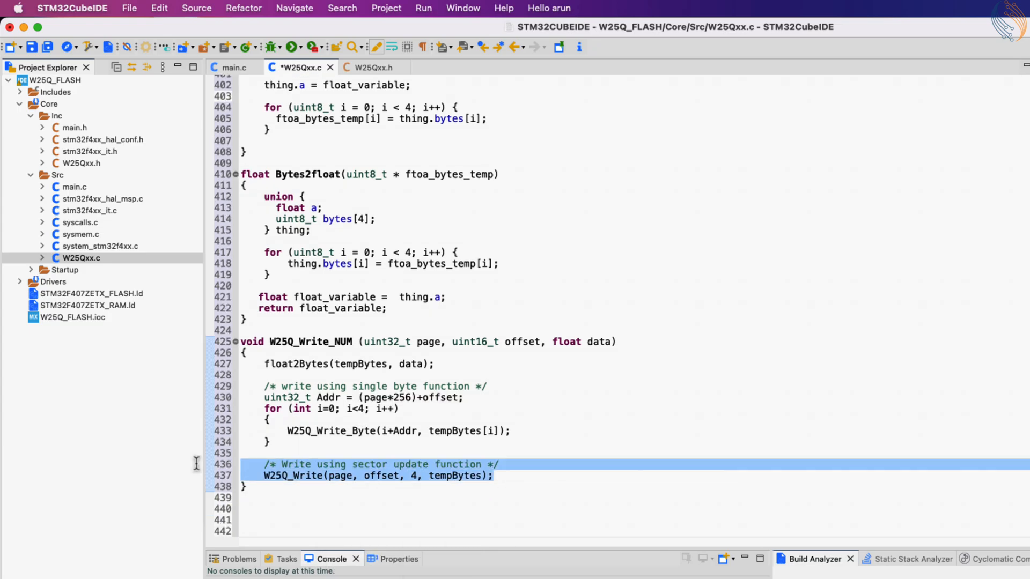
- Comment out the W25Q_Write lines and start float W25Q_Read_NUM(uint32_t page, uint16_t offset)
key("cmd+/")
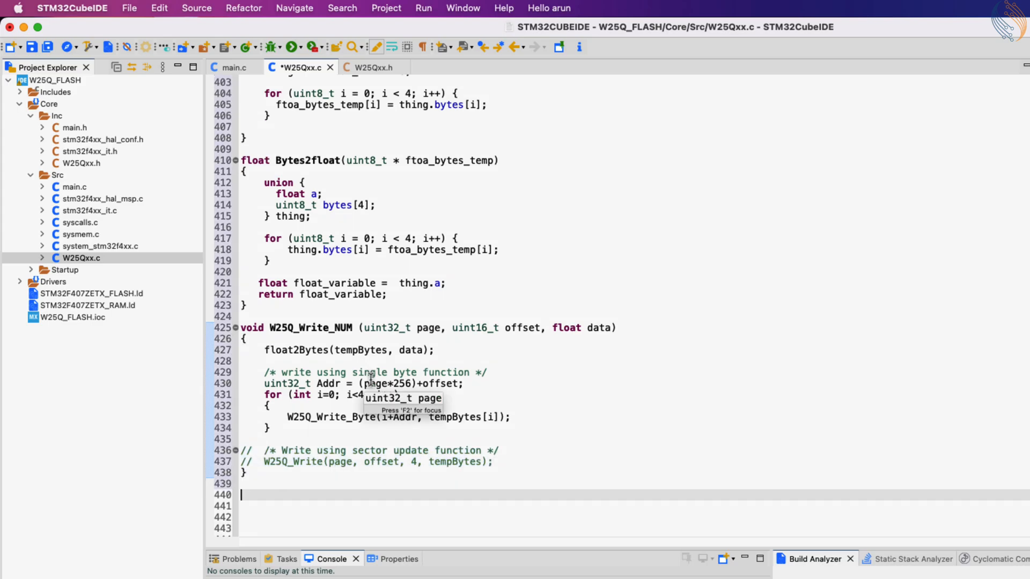
type("float")
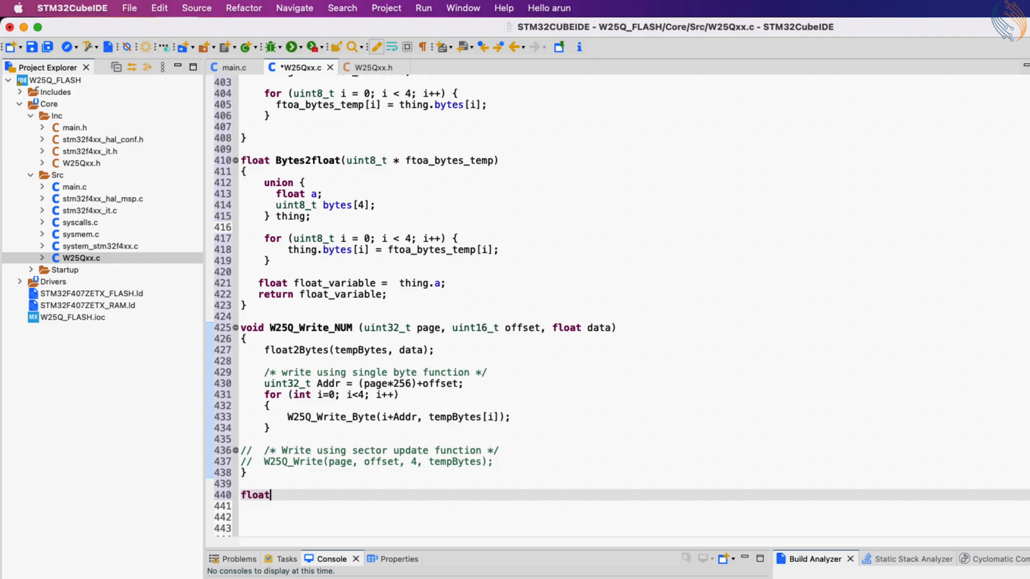
type("W25Q_Re")
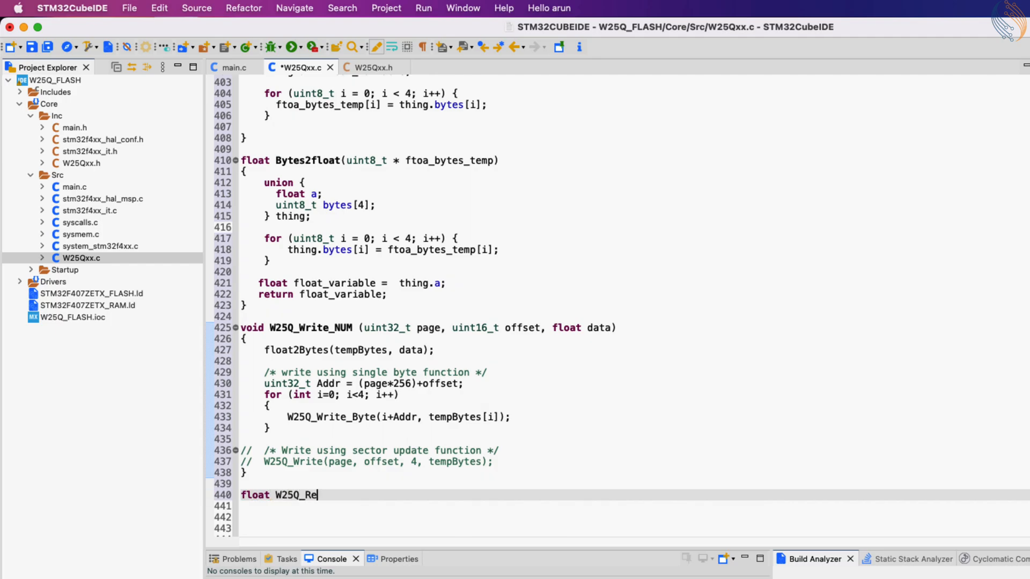
type("ad_NUM (")
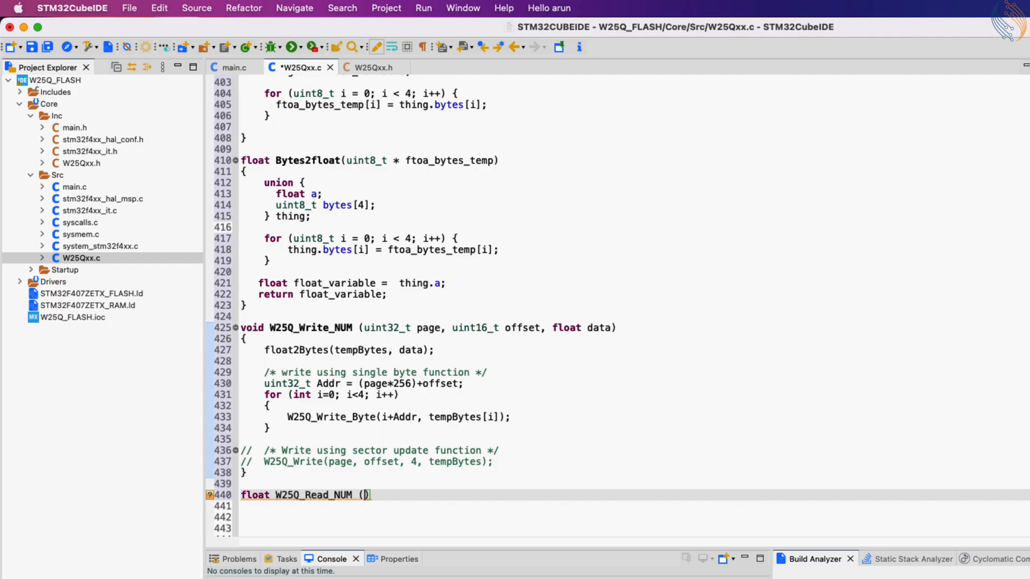
type("uint32_t page, uint16_t offset")
left_click(635, 505)
type("{")
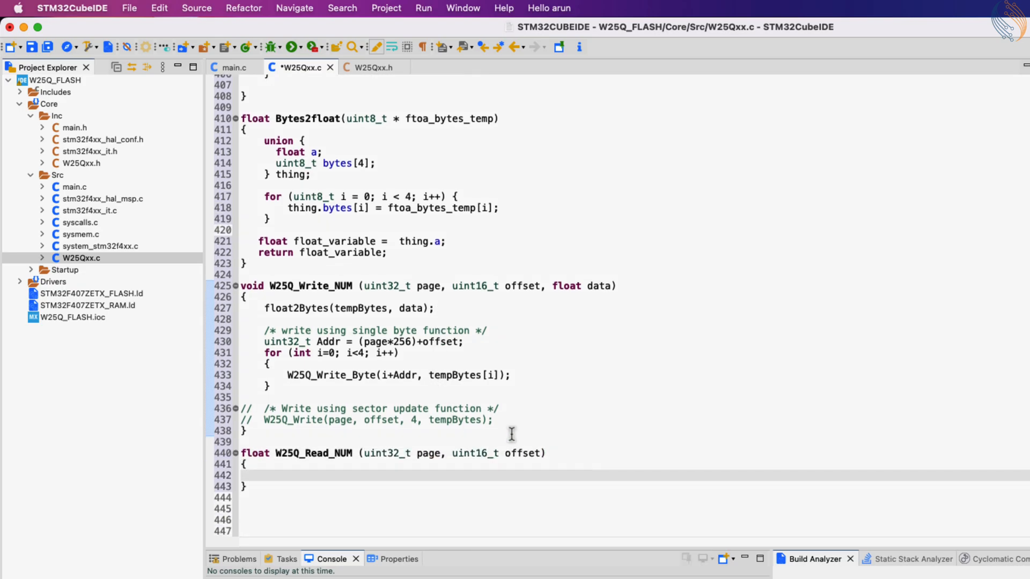
- Read 4 bytes into uint8_t rData[4] with W25Q_Read and return Bytes2float(rData)
type("uint8_t rDa")
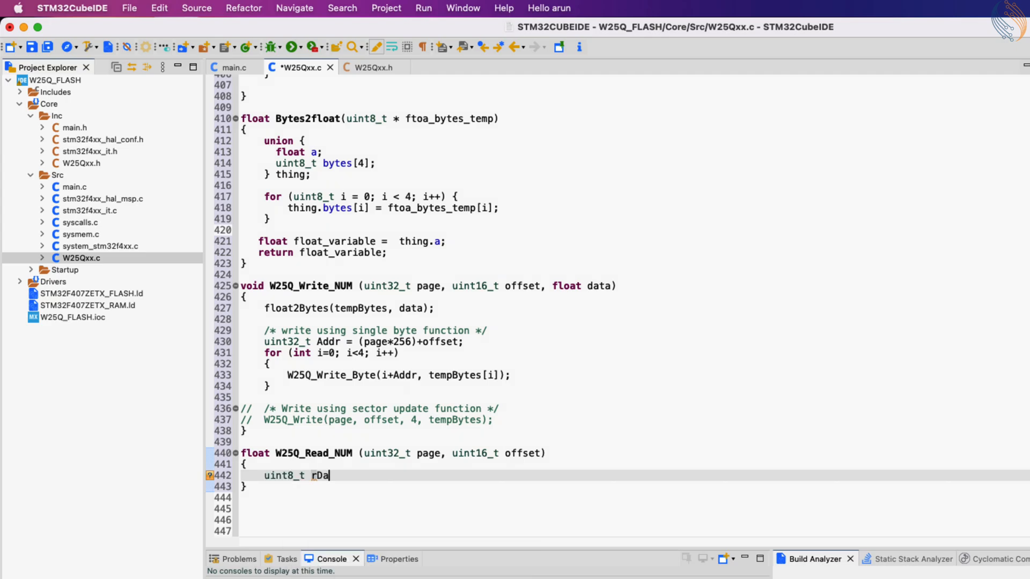
type("ta[4];")
type("W25Q_Read(page, offset, 4, rData);")
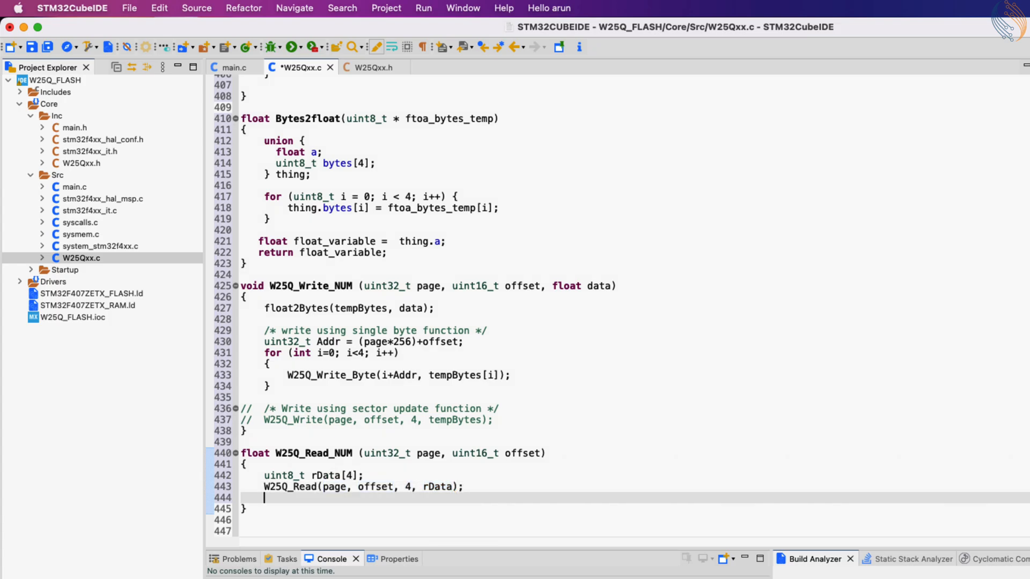
type("return ();")
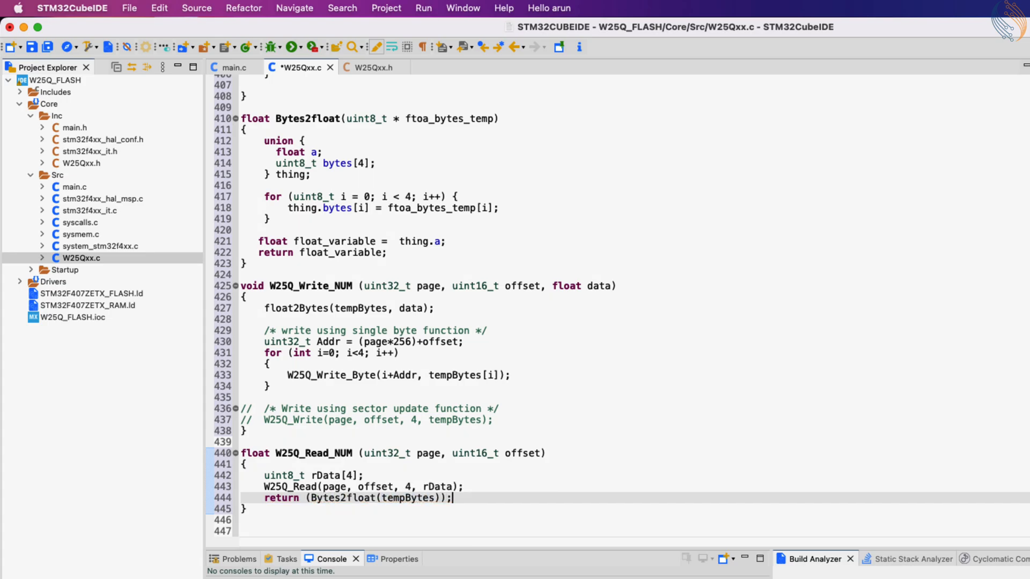
key("BackSpace")
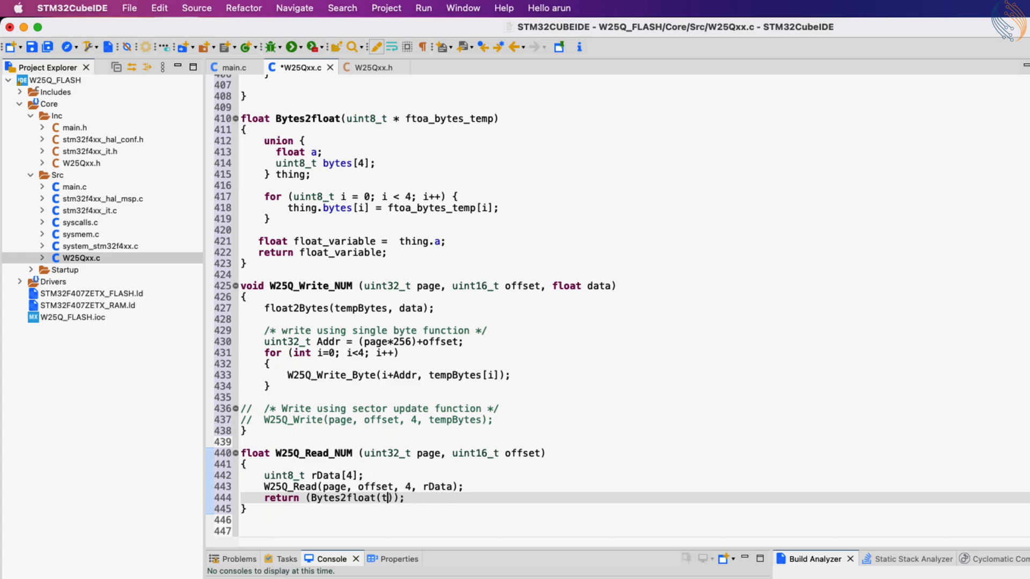
type("rD")
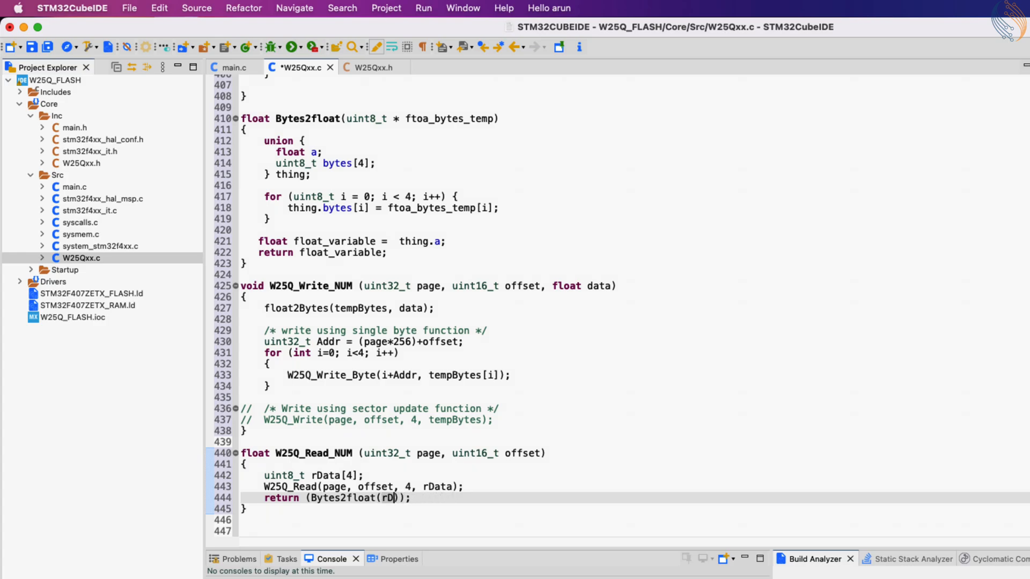
type("ata")
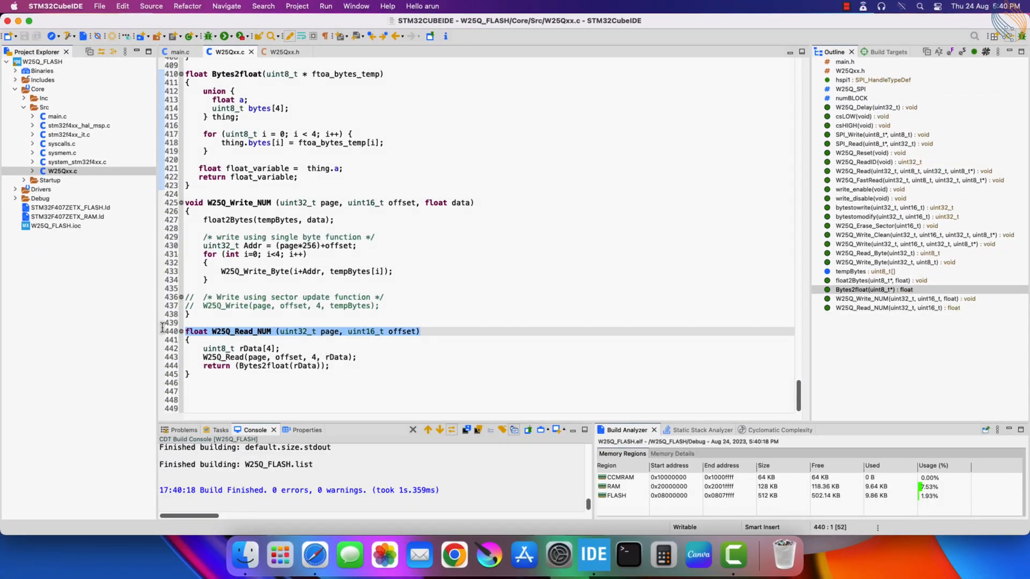
- Add W25Q_Read_NUM and W25Q_Write_NUM prototypes after W25Q_Read_Byte in W25Qxx.h
left_click(283, 52)
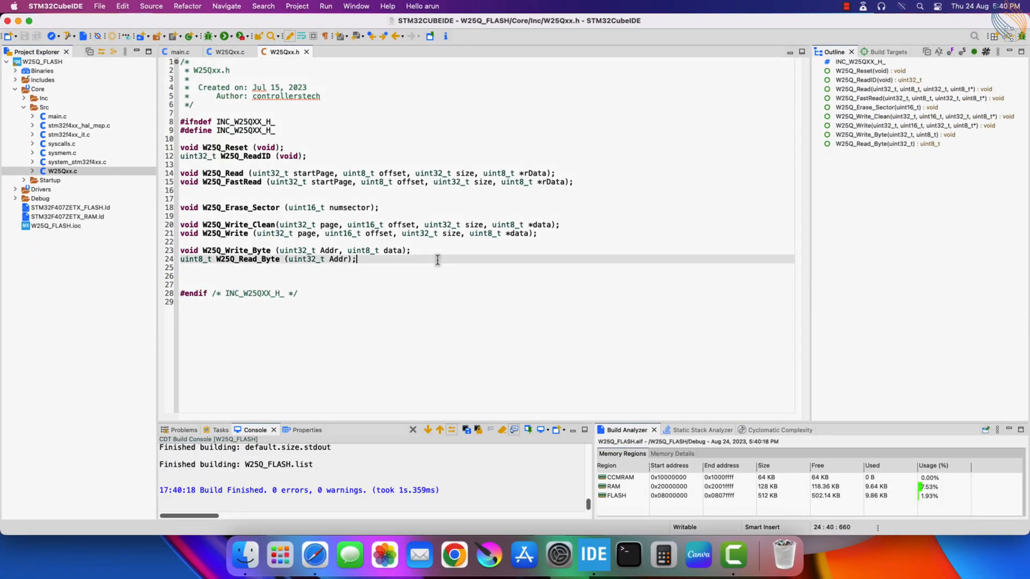
left_click(227, 52)
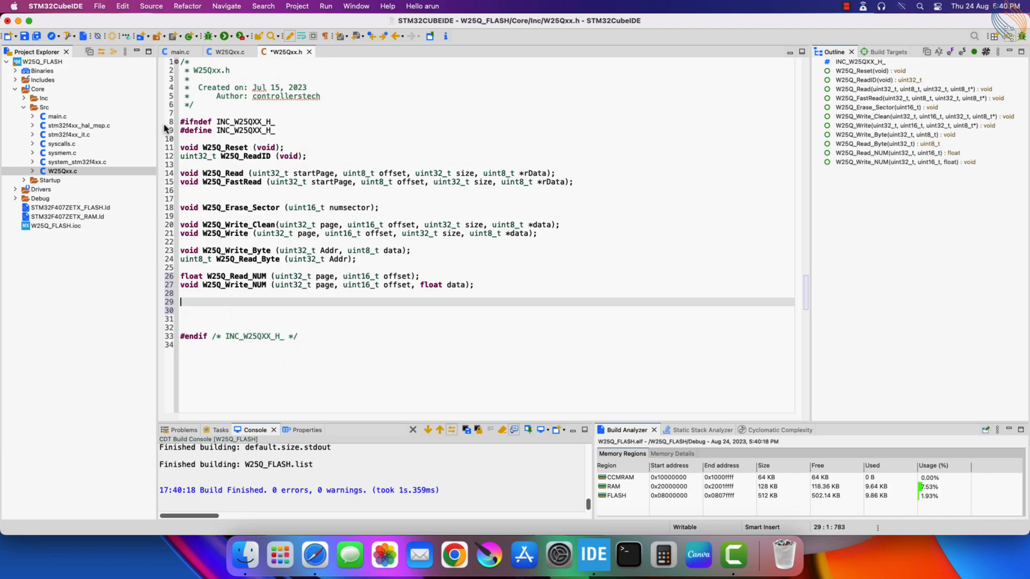
left_click(178, 52)
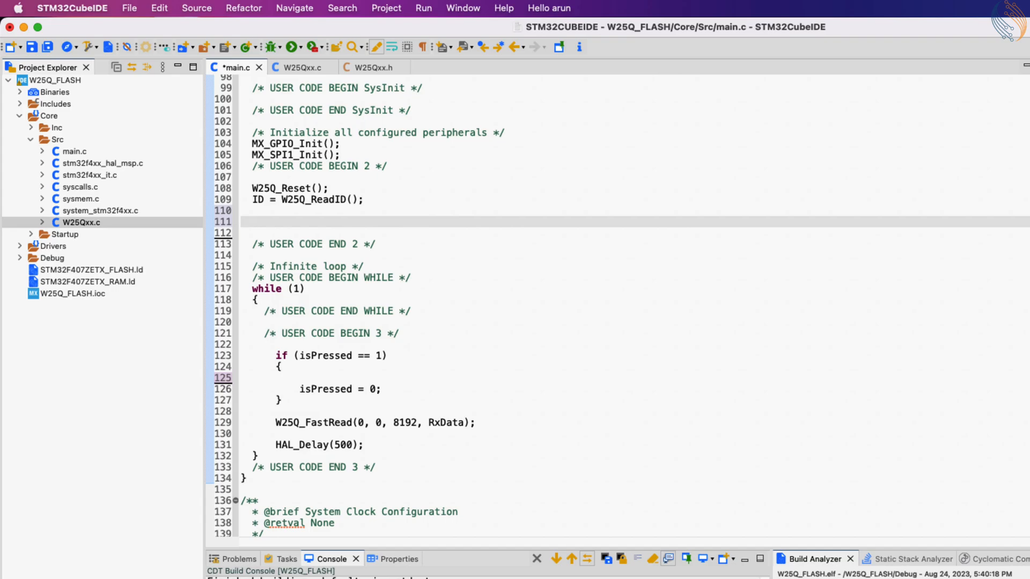
- Declare tNum = 123.45, rNum = 0, erase sector 0, and write/read tNum at page 0 offset 10 on button press
type("W25Q")
type("float rNum")
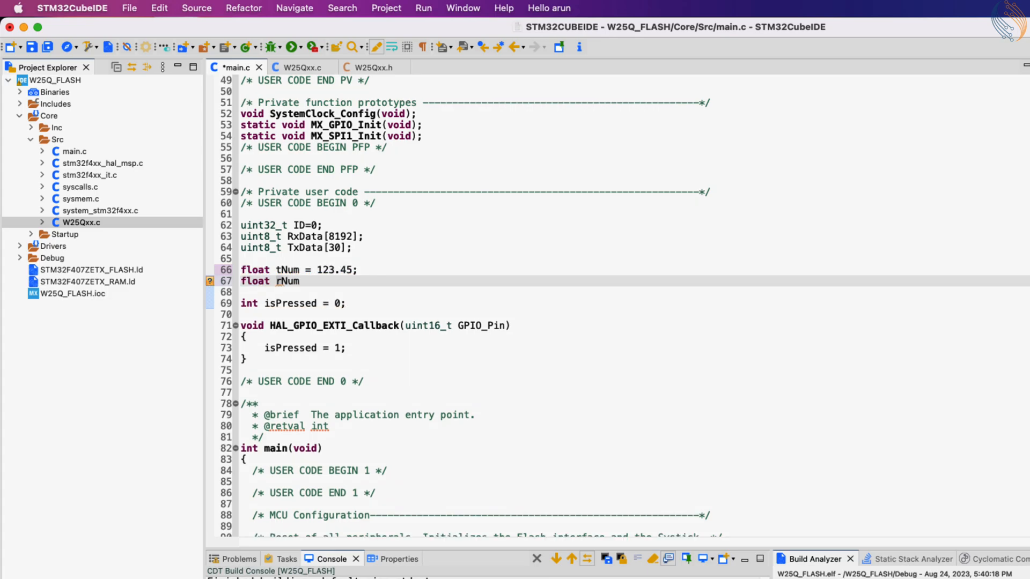
type("= 0;")
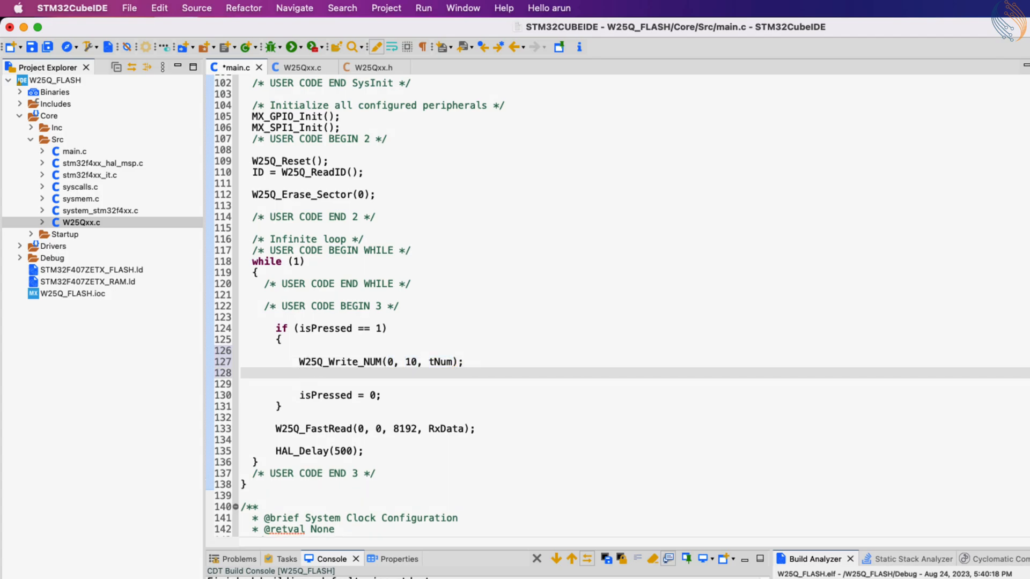
type("rNum = W25Q_Read")
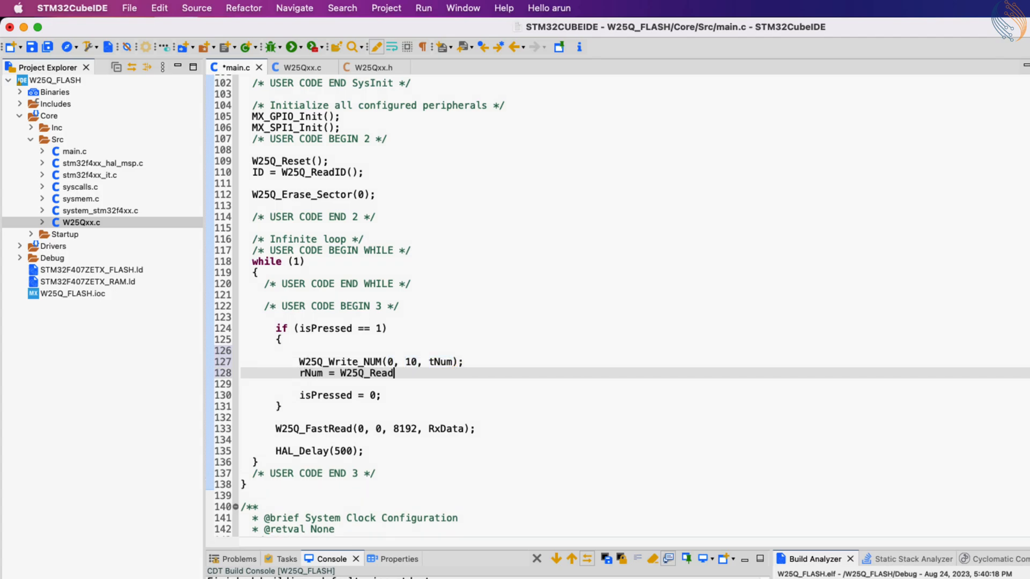
type("_NUM(0, 10)")
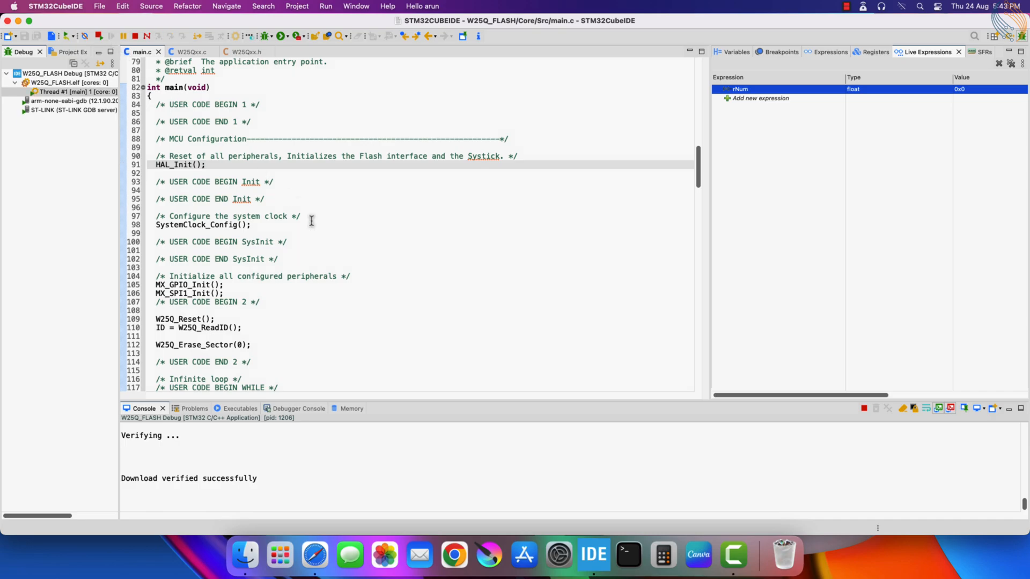
- Debug with rNum as a live expression, confirm 123.449997 read back, and end the session
scroll("down", 3)
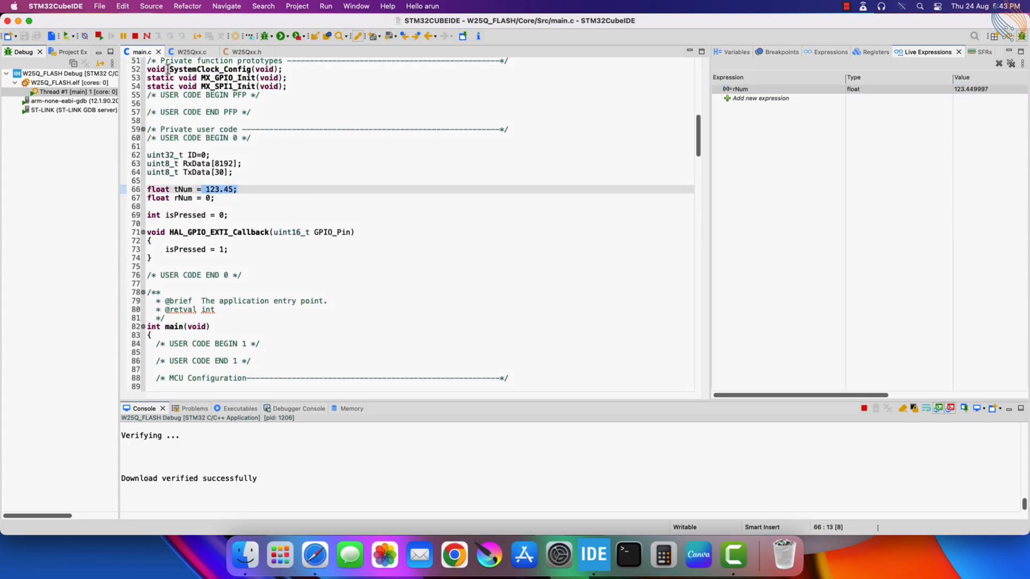
left_click(135, 37)
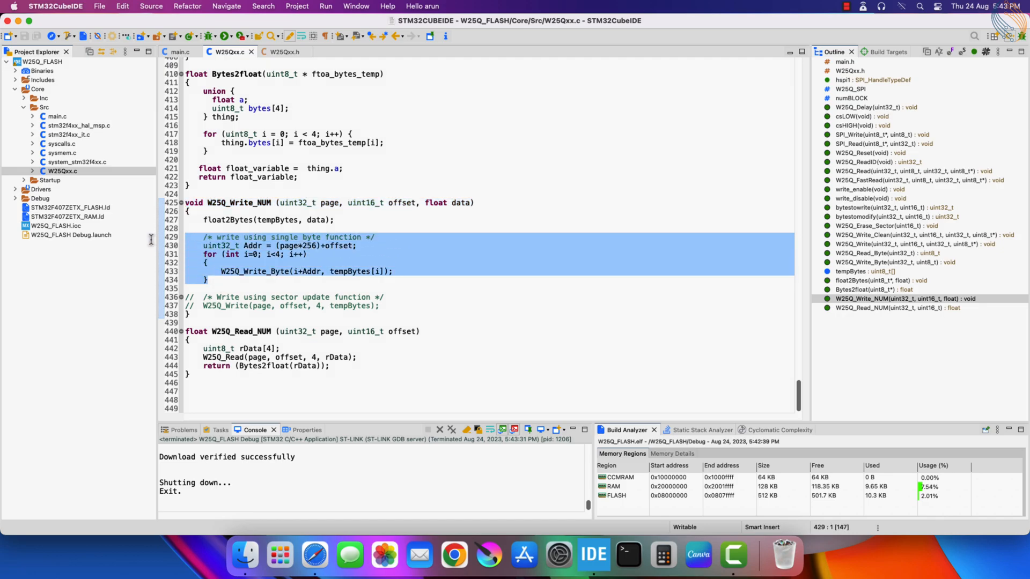
- Comment out the byte-by-byte write loop so W25Q_Write is used, and set tNum to 123456 in main.c
key("cmd+/")
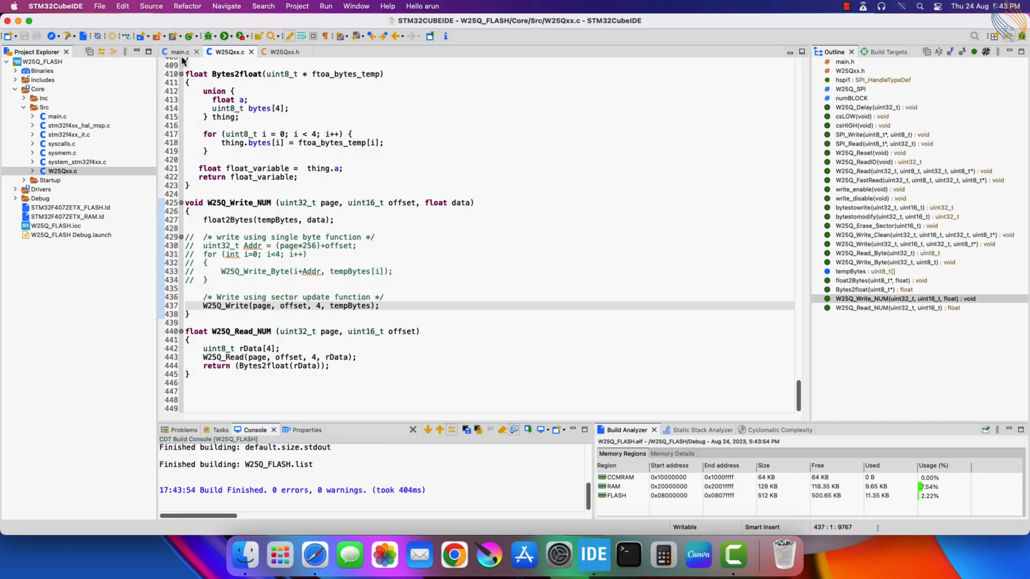
left_click(179, 52)
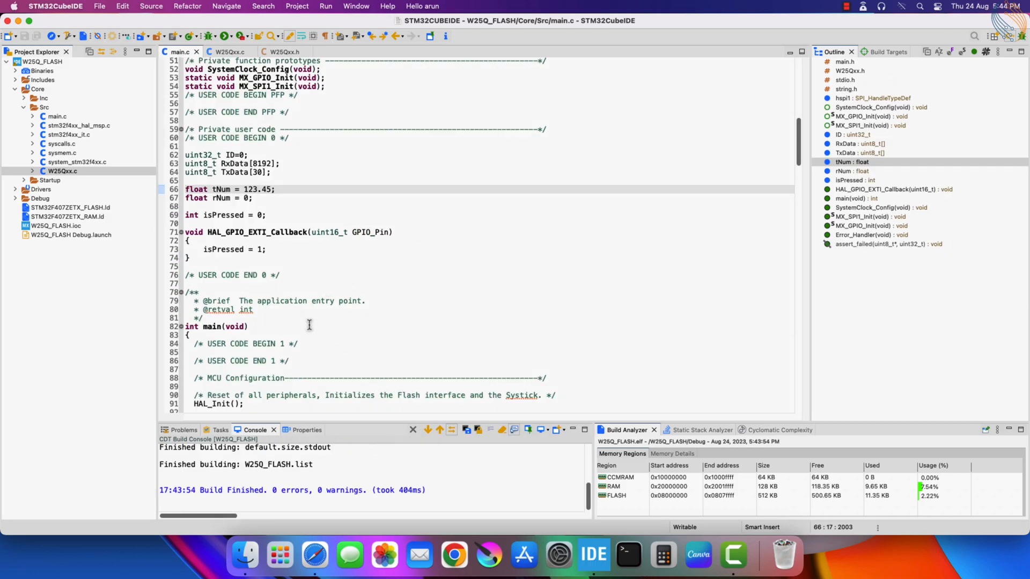
scroll("down", 3)
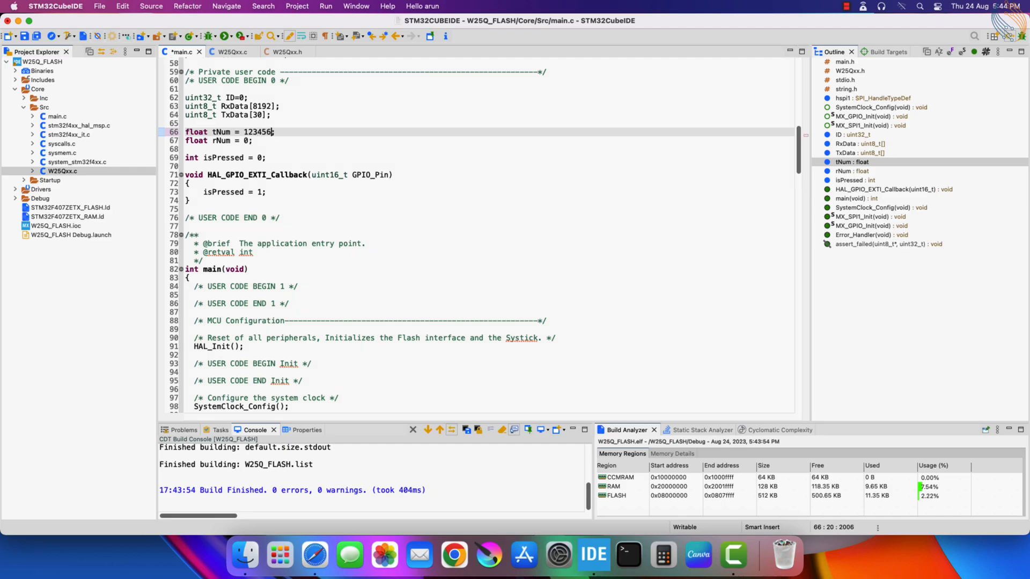
scroll("down", 3)
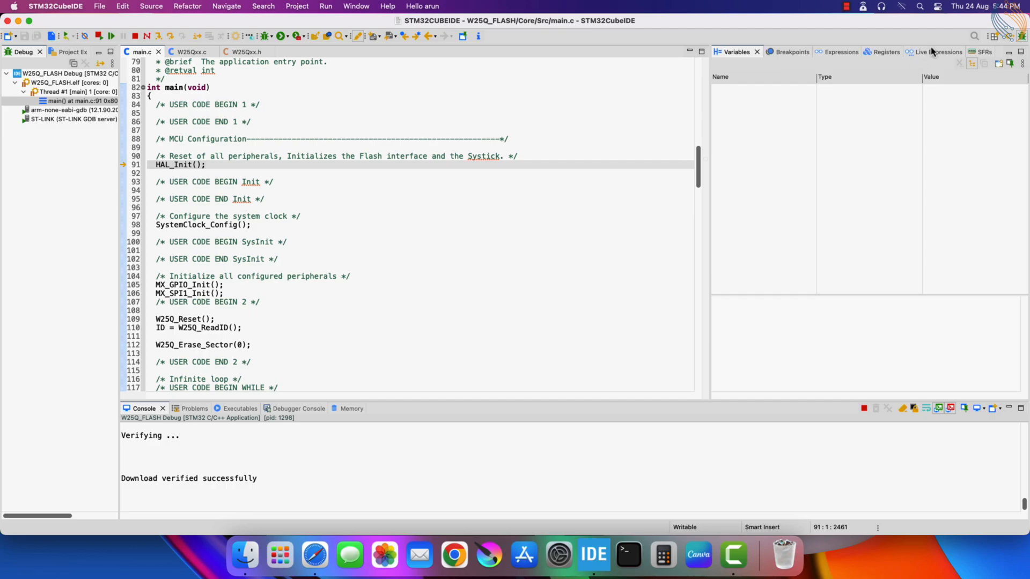
- Show the Live Expressions view to watch rNum during the debug session
left_click(931, 52)
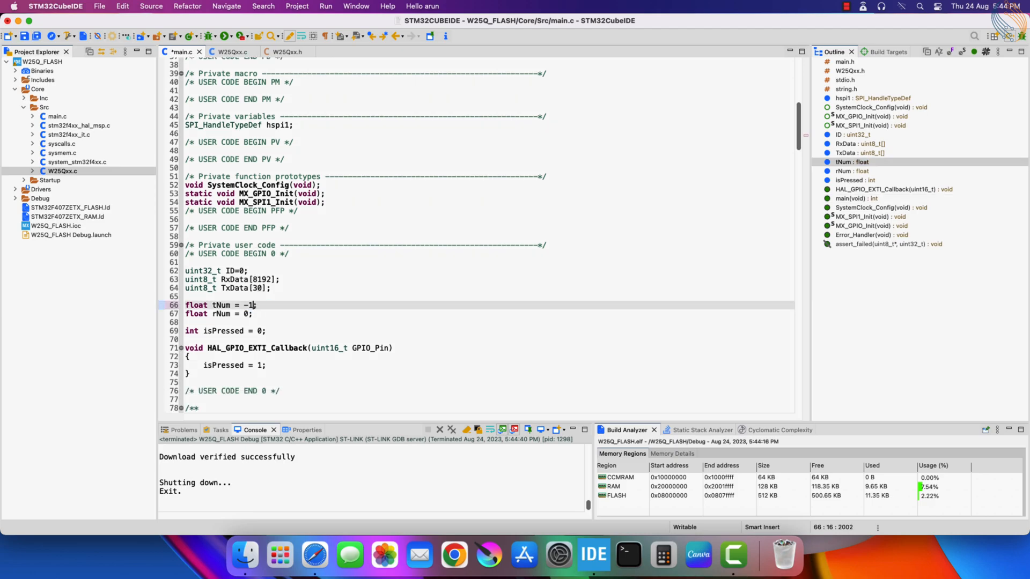
- Set tNum to -100.58, debug on the board, and confirm rNum reads -100.580002
type("00.58")
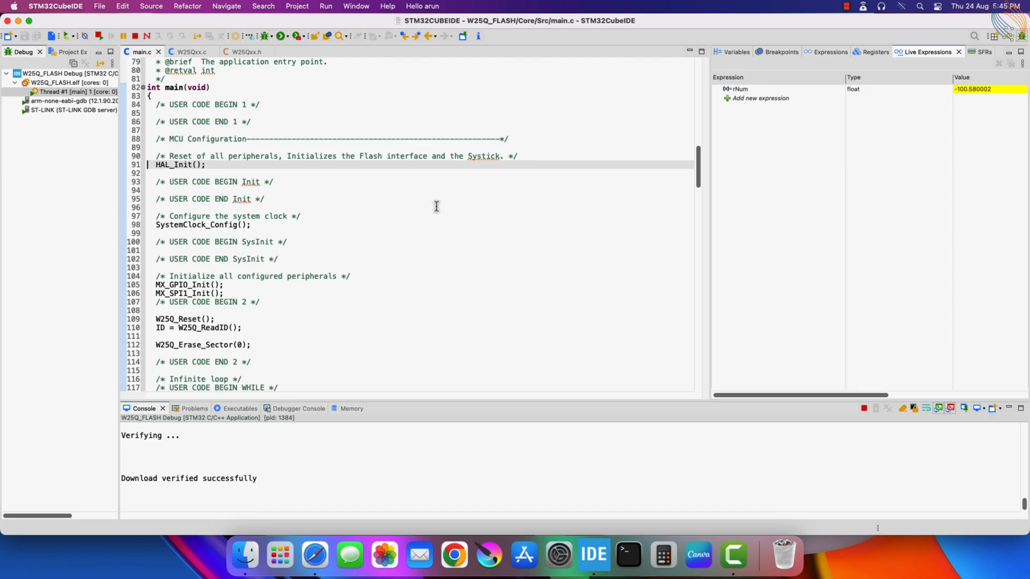
left_click(755, 89)
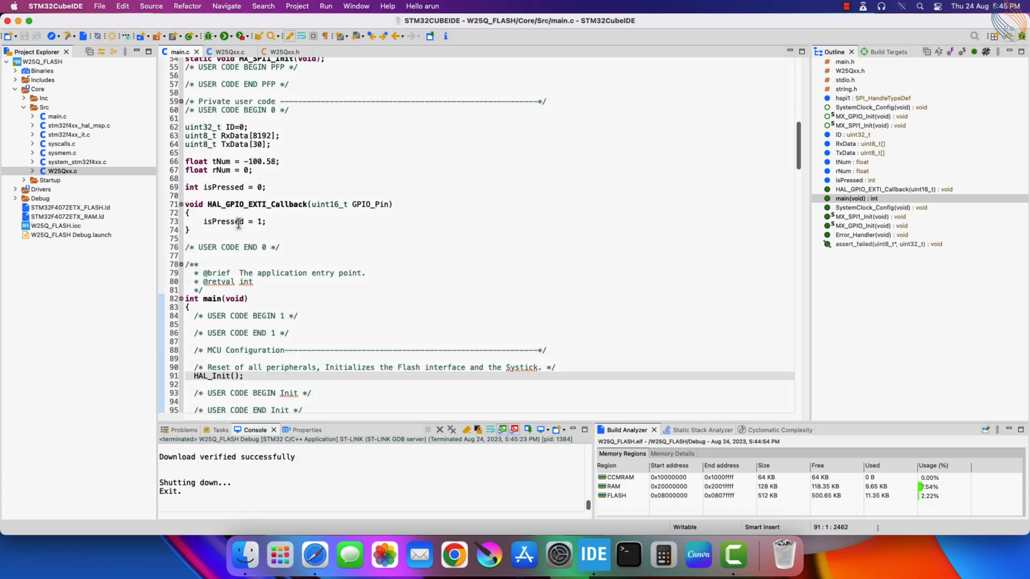
left_click(230, 51)
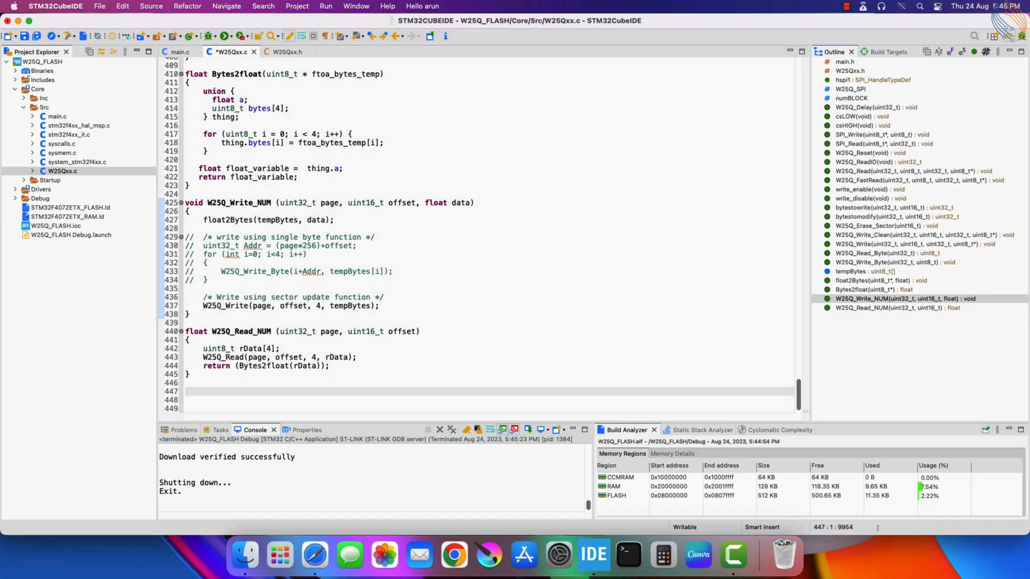
- Declare W25Q_Write_32B(uint32_t page, uint16_t offset, uint32_t size, uint32_t *data)
type("void W25Q_Write_32B")
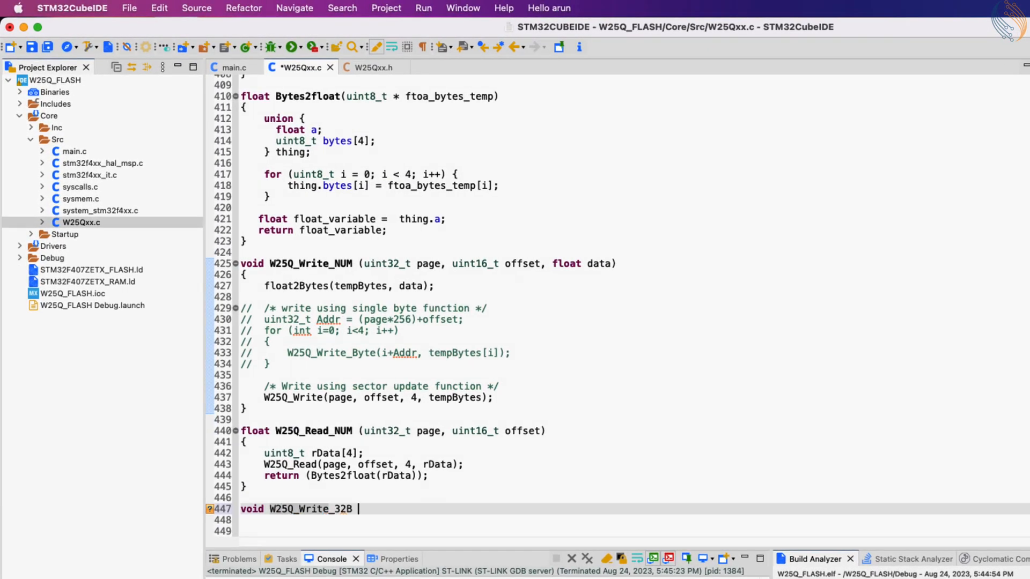
type("(uint32_t page, )")
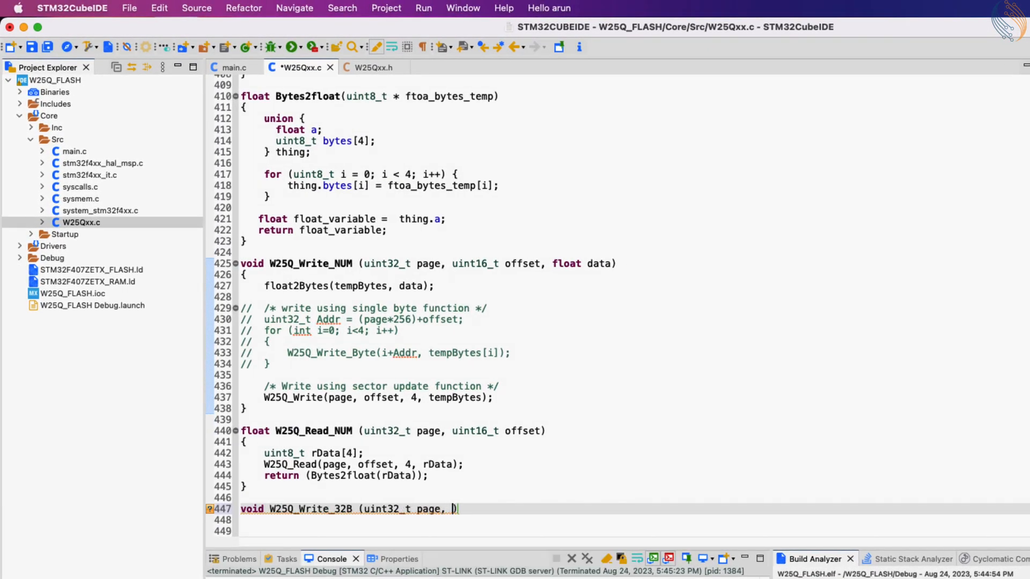
type("uint16_t offset")
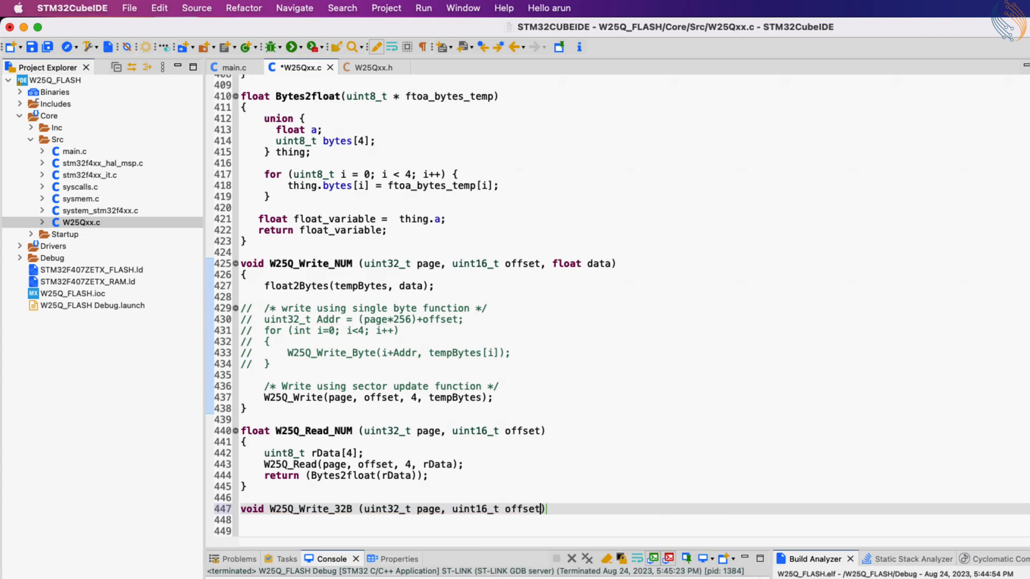
type(", uint32_t size")
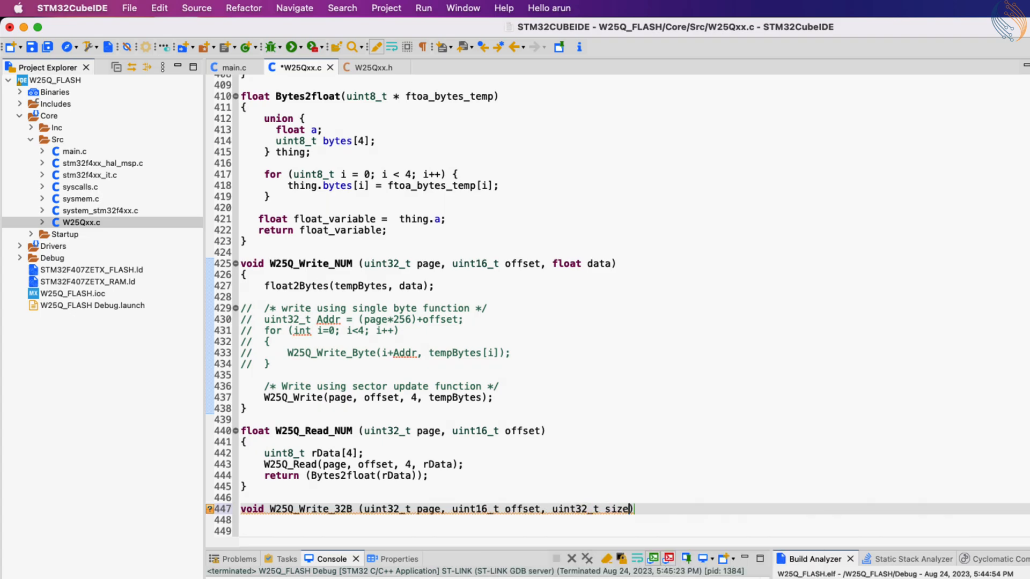
type(", uint32_t *data")
left_click(635, 519)
type("{")
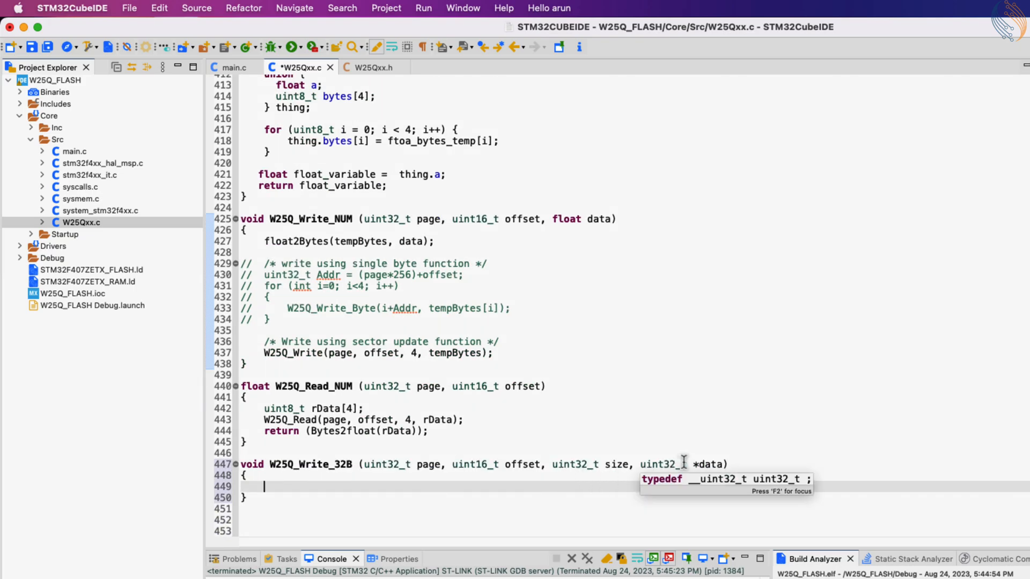
mouse_move(636, 473)
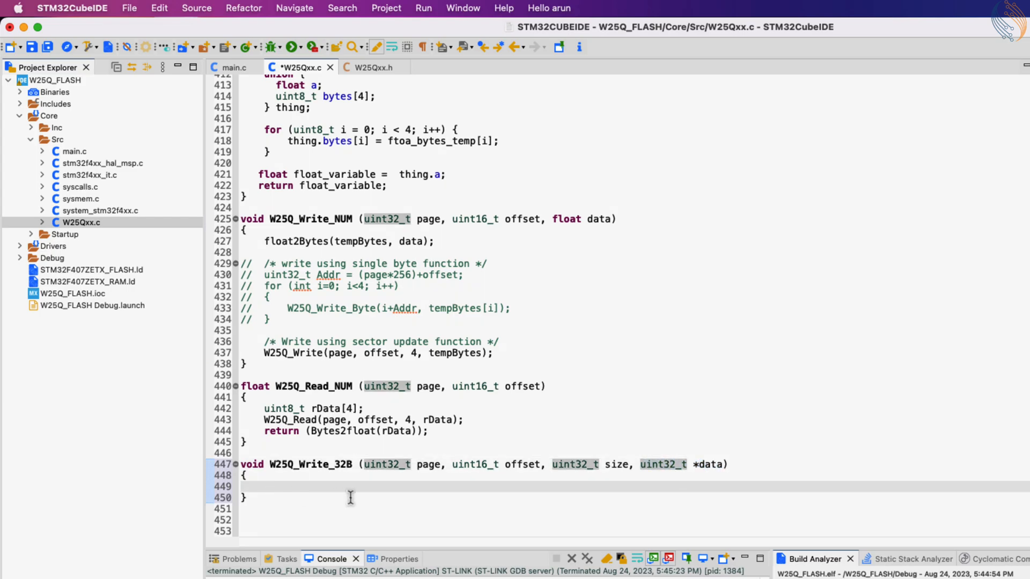
- Declare a uint8_t data8[size*4] buffer and a uint32_t index
type("uin")
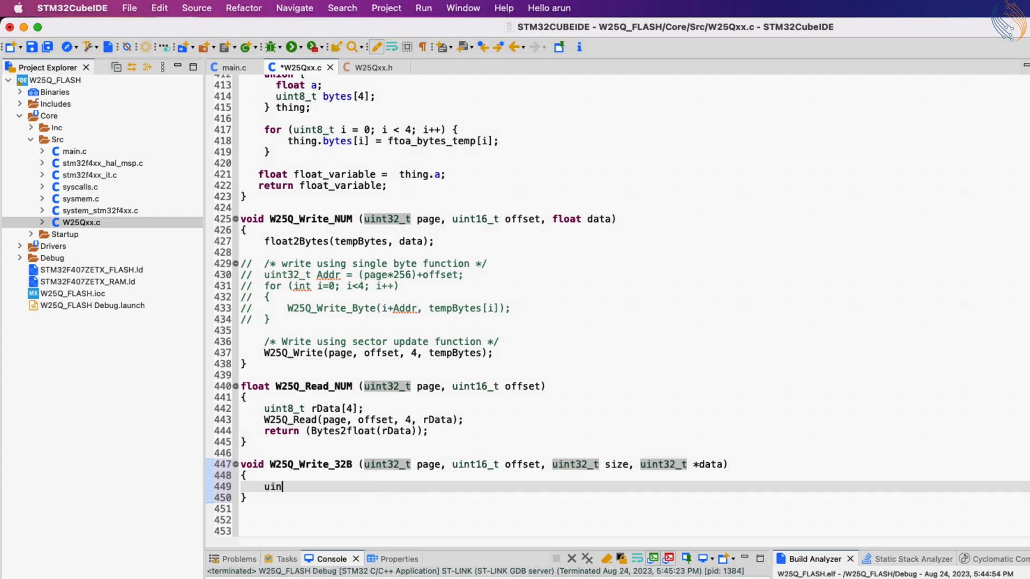
type("t8_t")
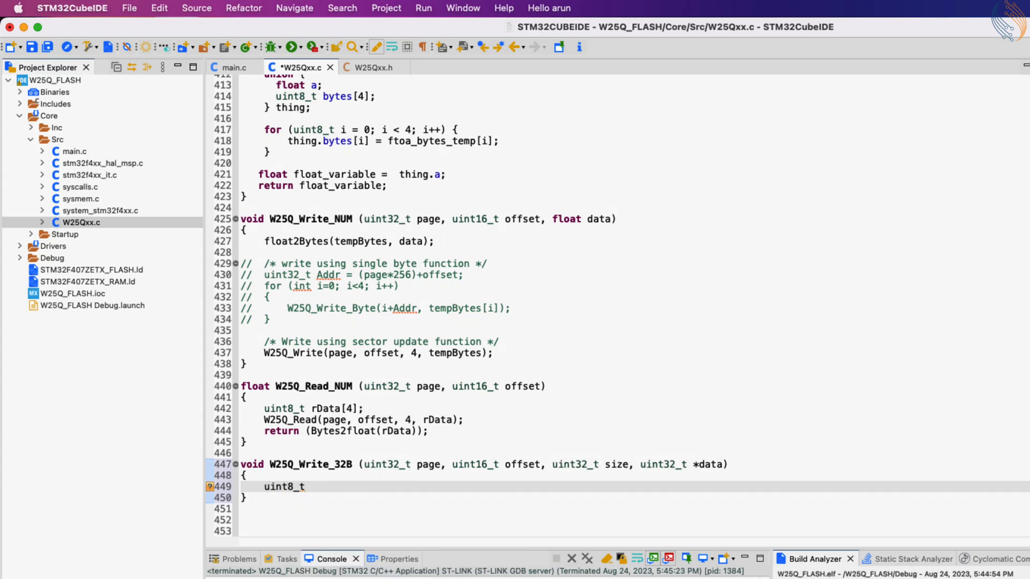
type("data8")
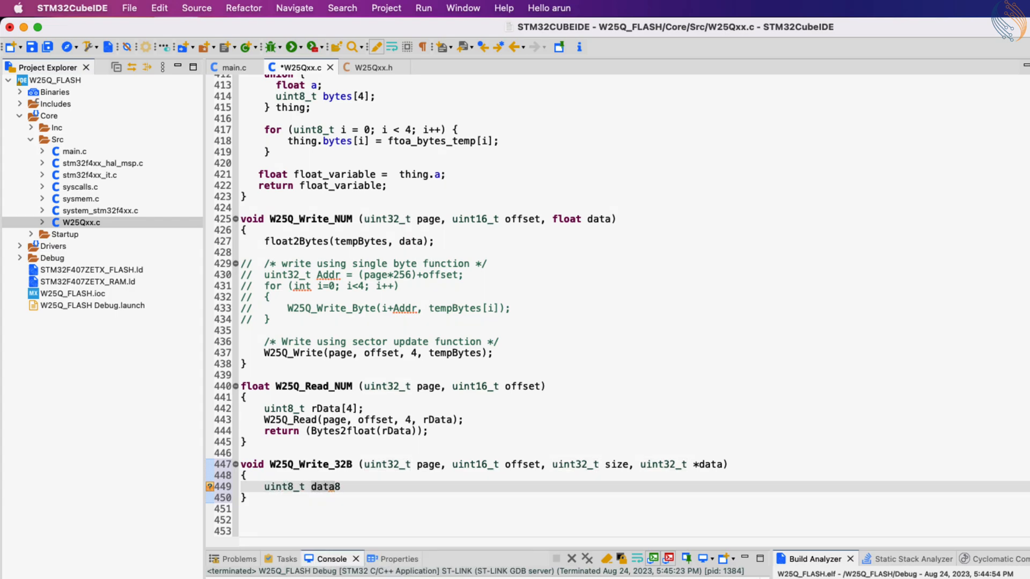
type("[size*]")
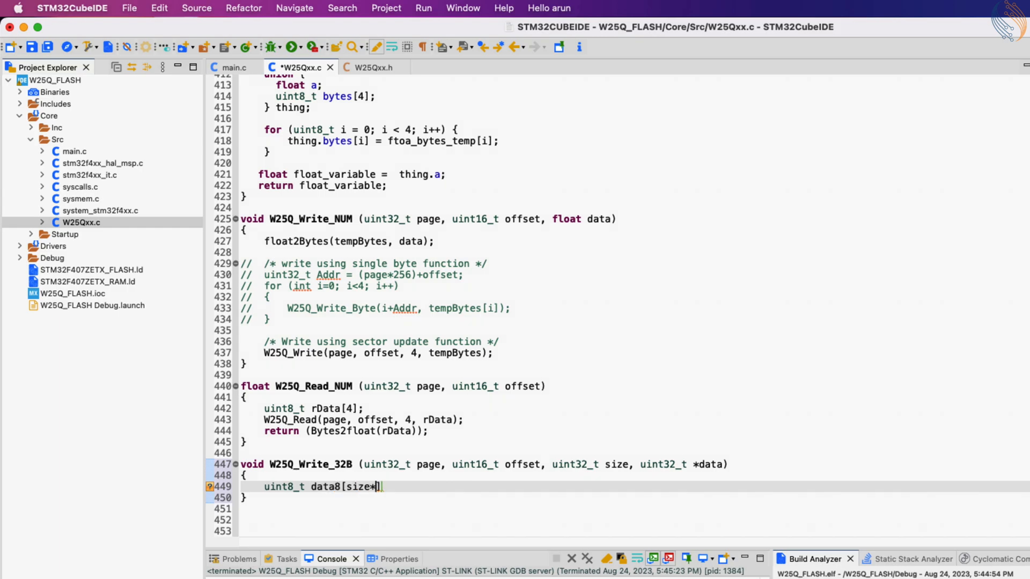
type("4];")
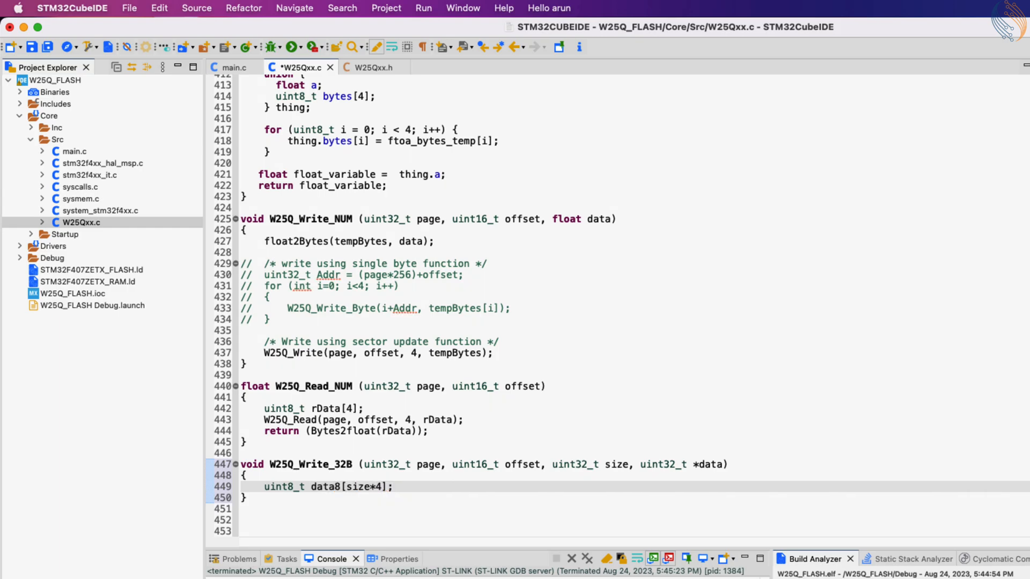
type("uint32_t indx = 0;")
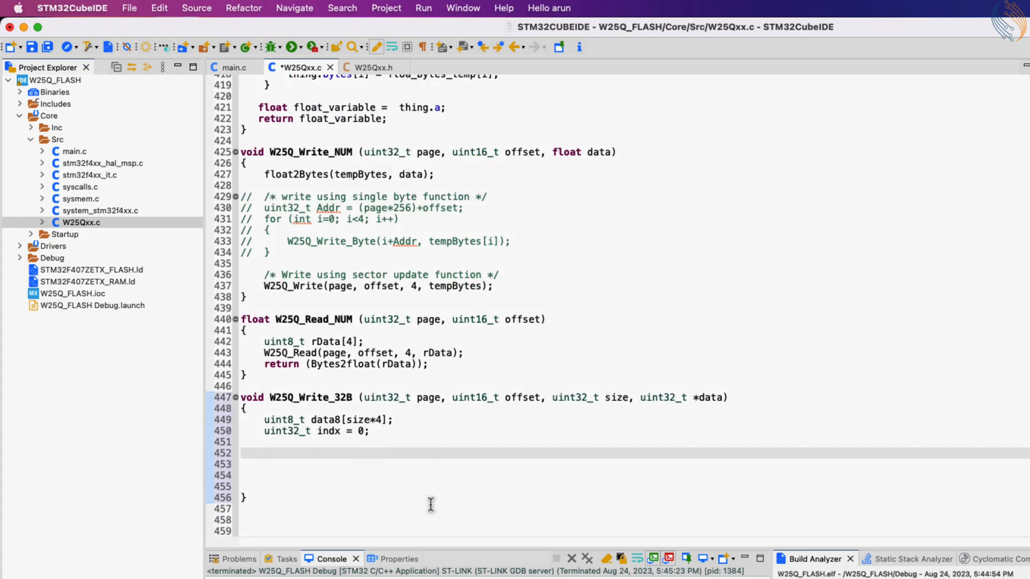
- Loop over size, storing each value's LSB and >>8 byte into data8 masked with 0xFF
type("for (uint32_t i=0; i<size; i++")
type("data")
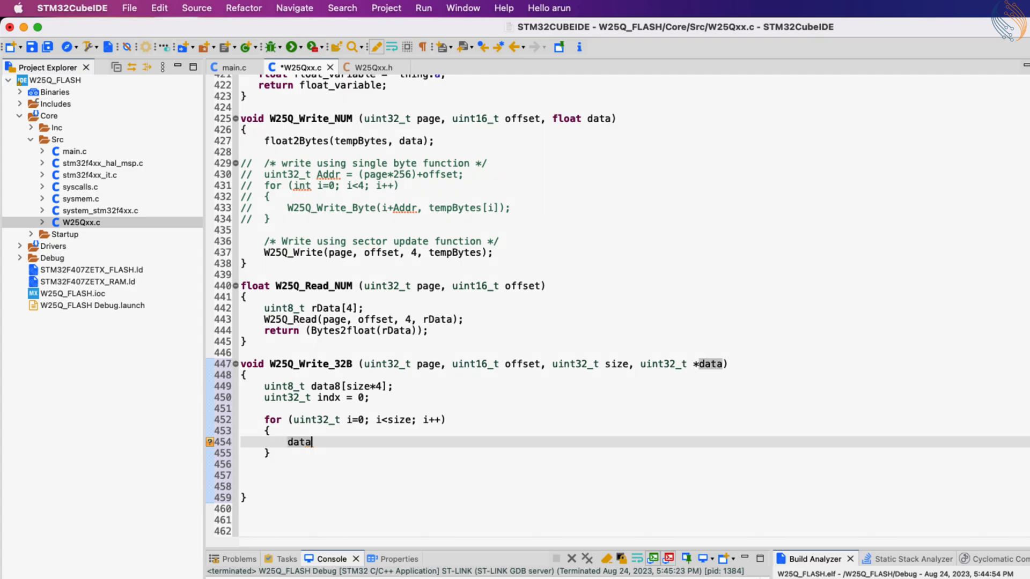
type("8[indx++] = data[i];")
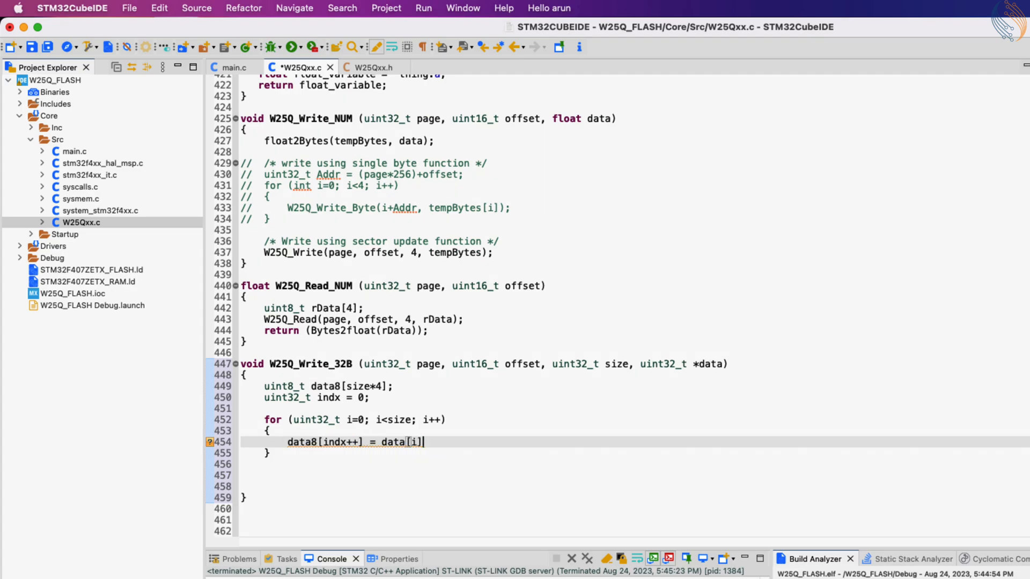
type("&0xFF;   // extract")
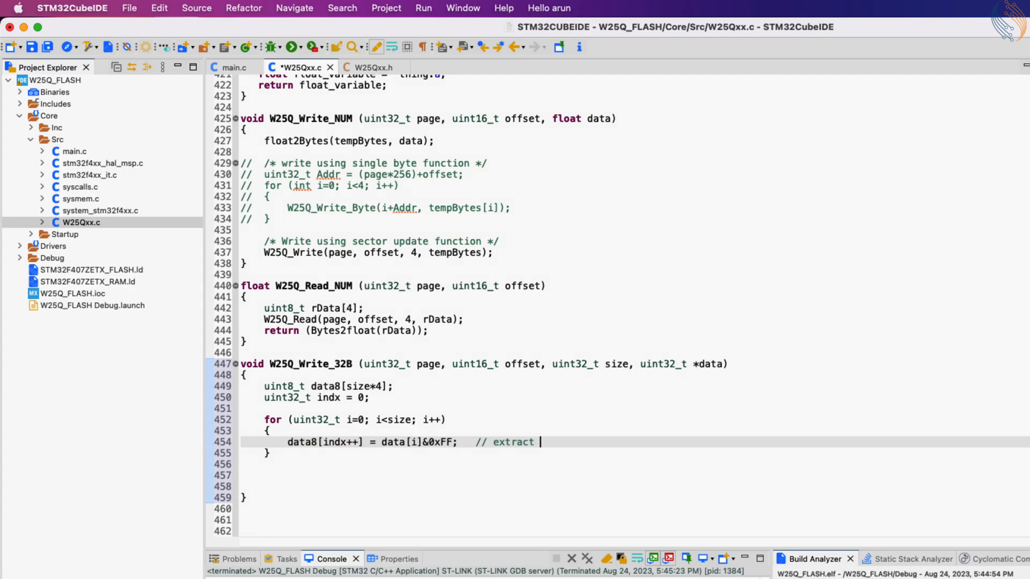
type("LSB")
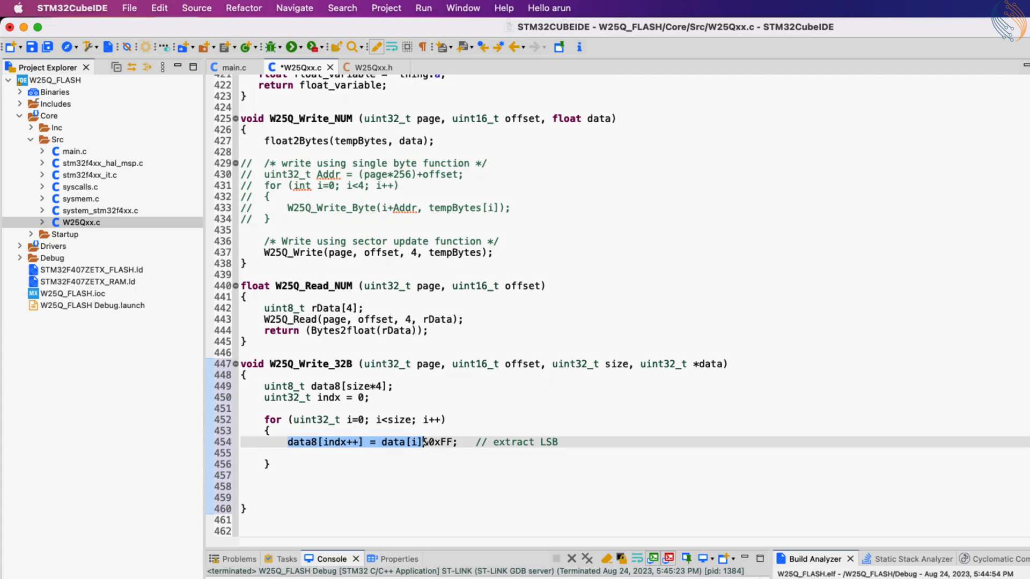
type("data8[indx++] = (data[i]>>8)&")
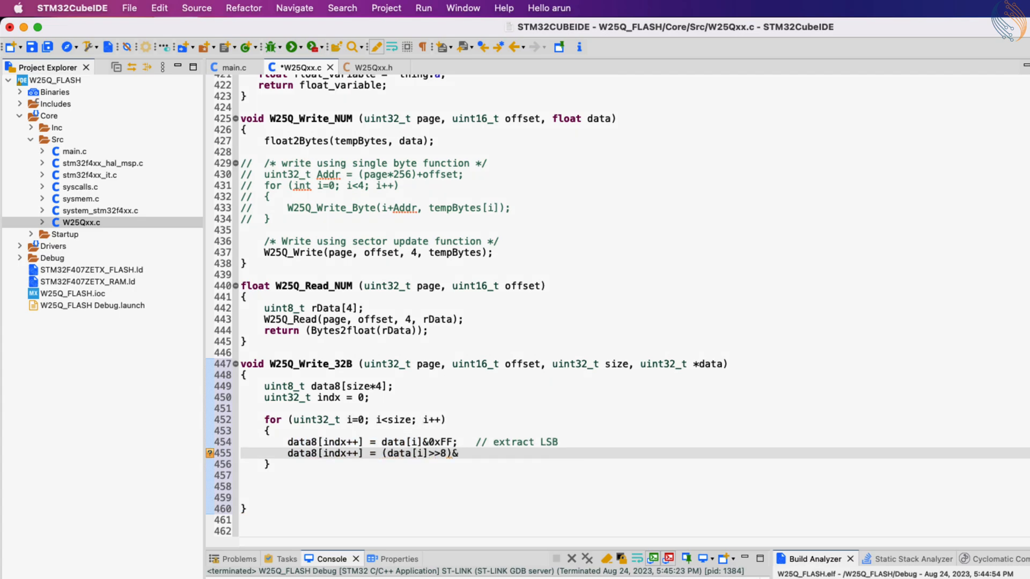
type("0xFF;")
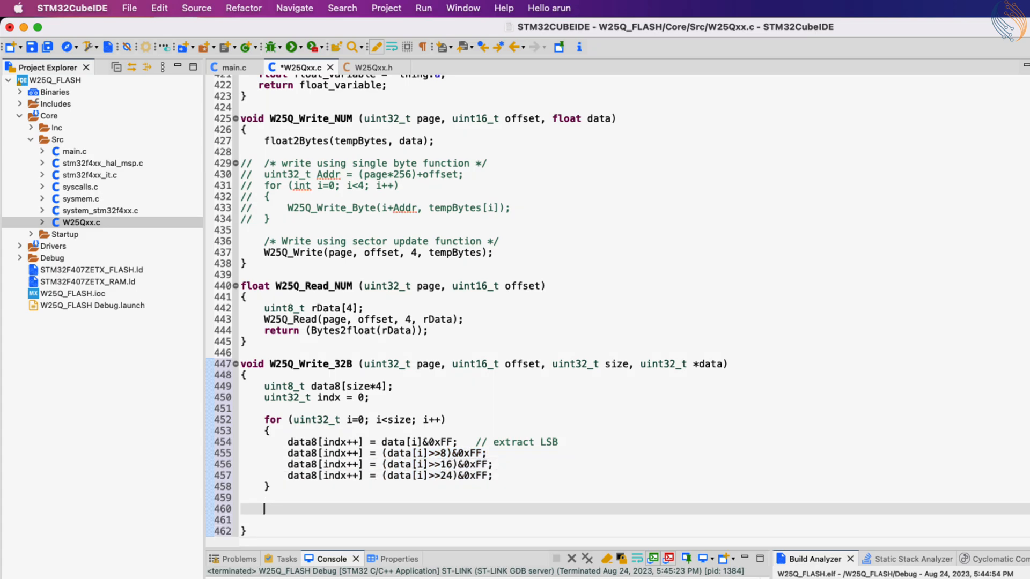
- Finish with W25Q_Write(page, offset, size*4, data8) to write the bytes to flash
type("W25Q_Write")
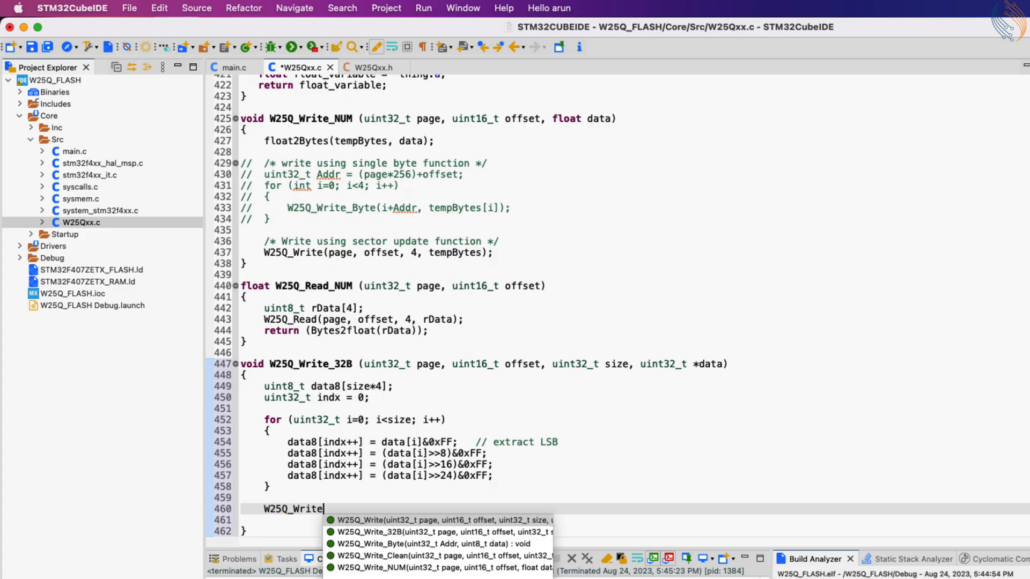
left_click(437, 519)
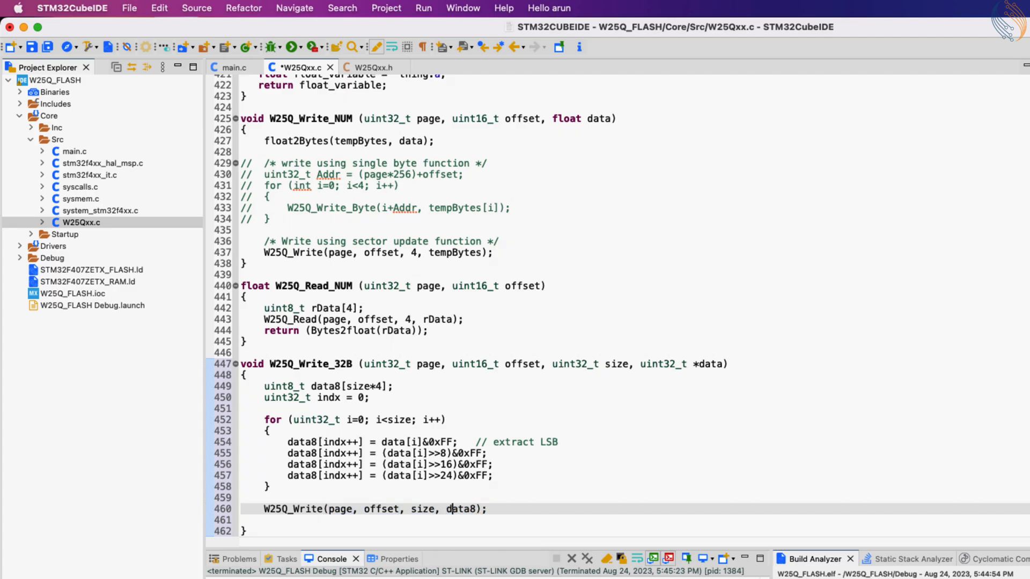
type("*4")
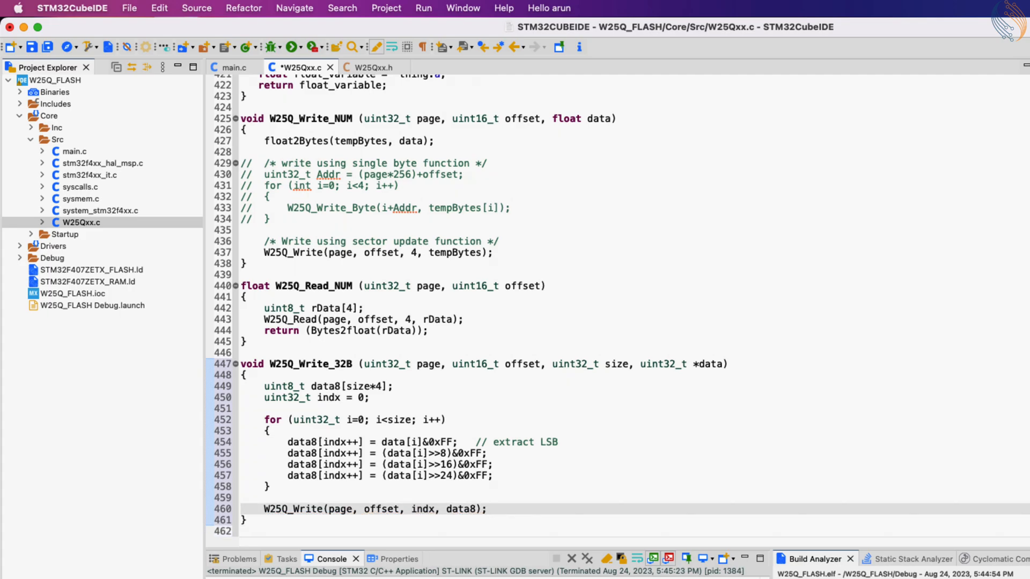
scroll("down", 3)
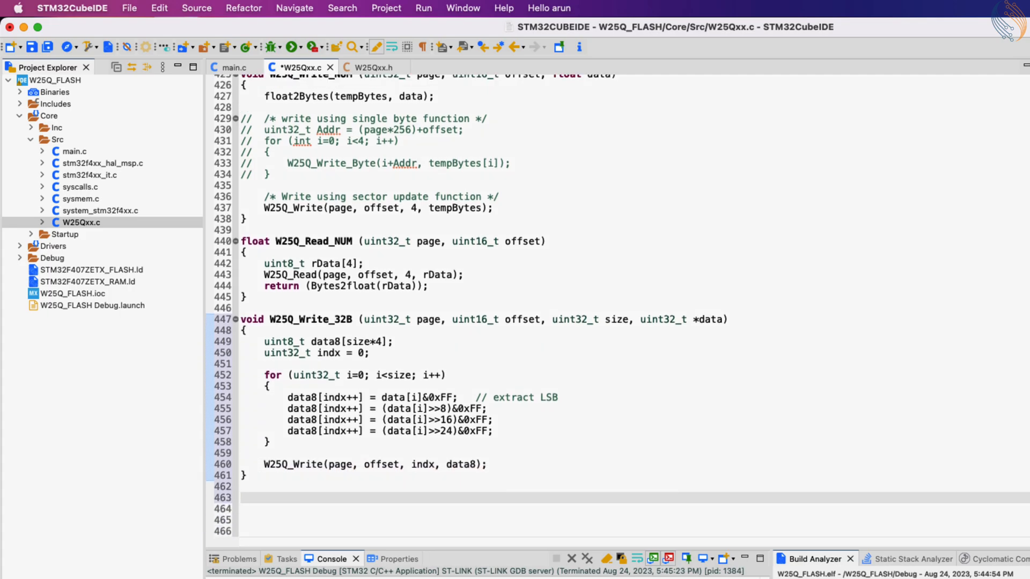
- Write W25Q_Read_32B fast-reading into data8 and OR-ing bytes shifted <<8 and <<16 into data[i]
type("void W25Q_Read_32B (uint32_t page, uint16_t offset, uint32_t size, uint32_t *data")
type("W25Q_FastRead(page, offset, size*4, data8")
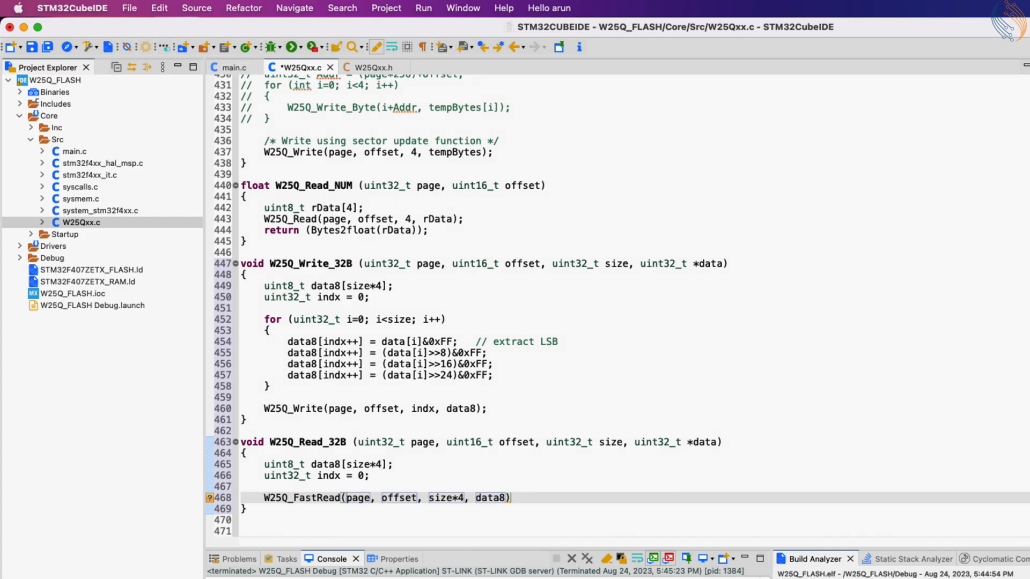
type(";")
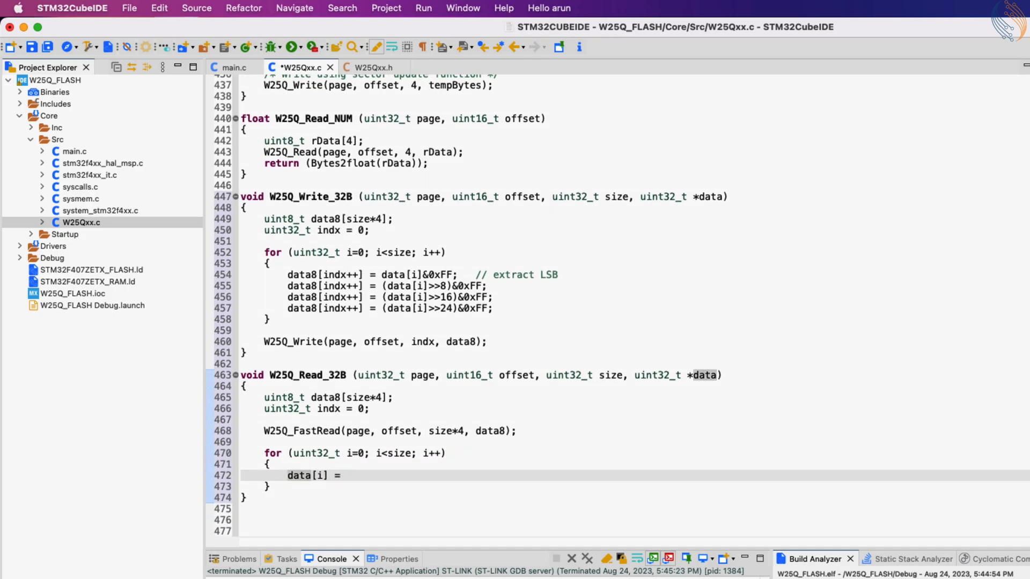
type("(data8)")
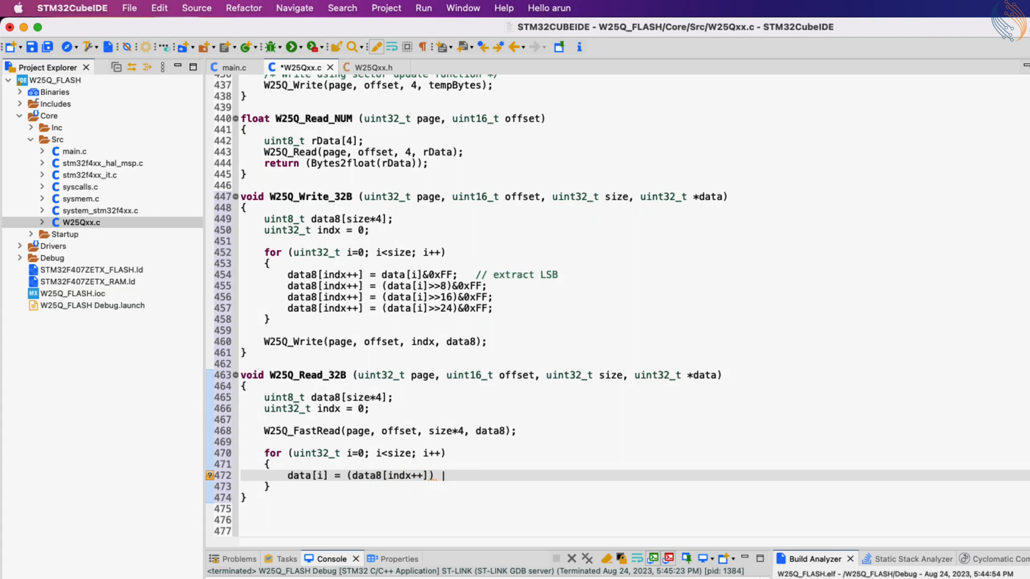
type("(data8[indx++]<<8)")
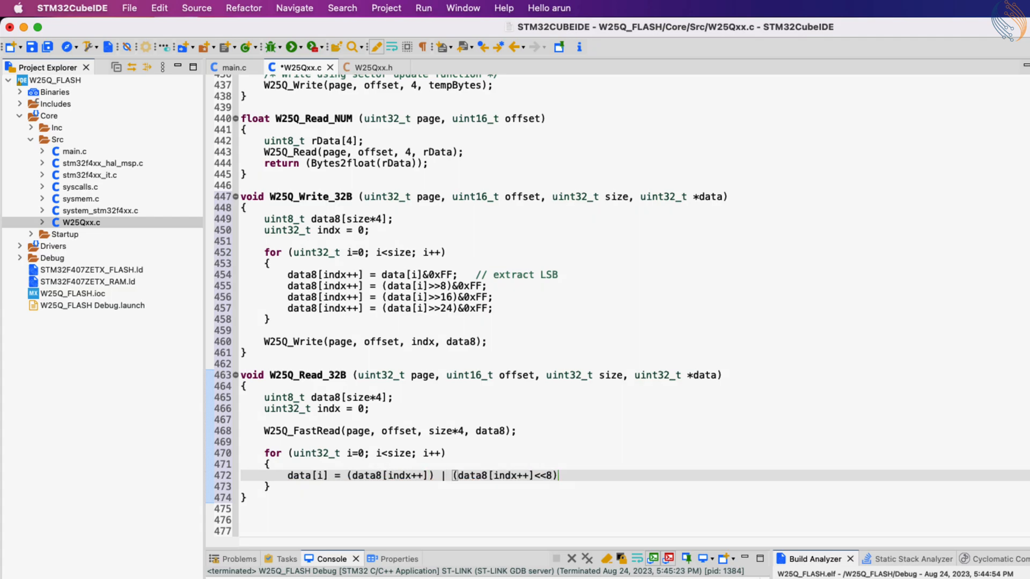
type("| (data8[indx++]<<16 )")
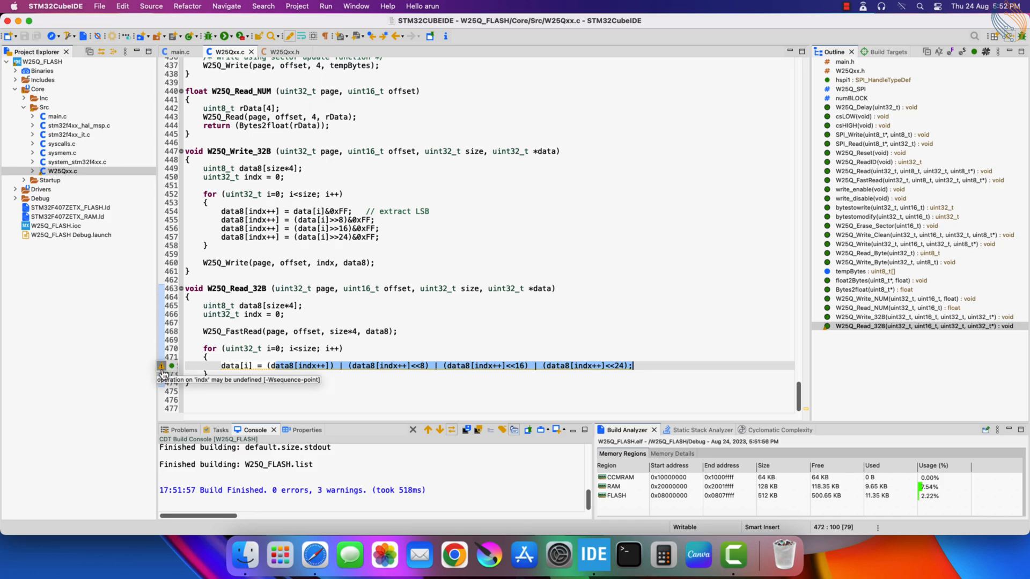
mouse_move(470, 285)
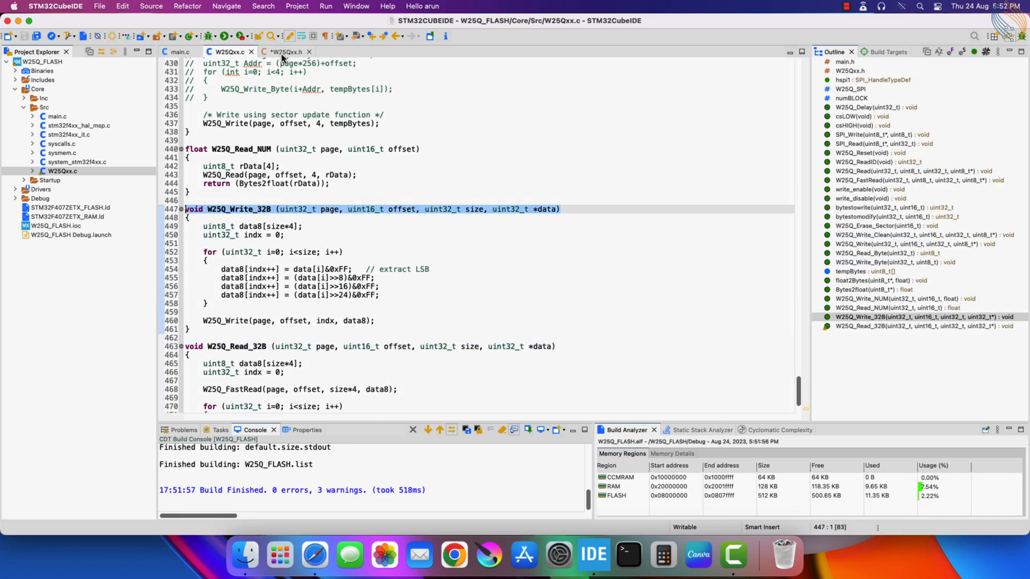
- Switch to the driver header to declare the new 32-bit functions
left_click(287, 52)
type("uint32_t tData32")
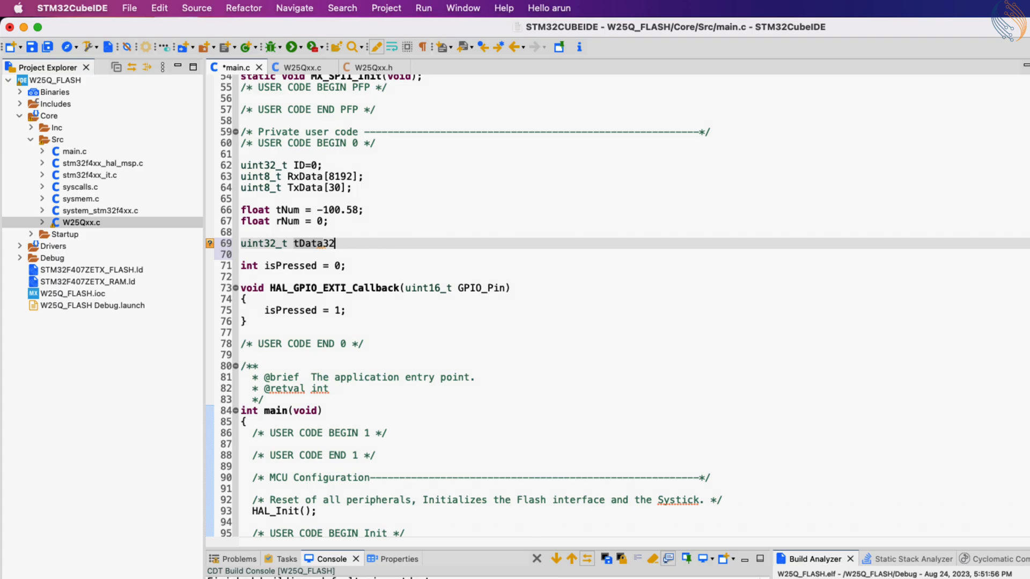
- Define tData32[4] = {0x12, 0x1234, 0x12345678, 0xABCDEF} and uint32_t rData32[4] in main.c
type("[4] = {0x12")
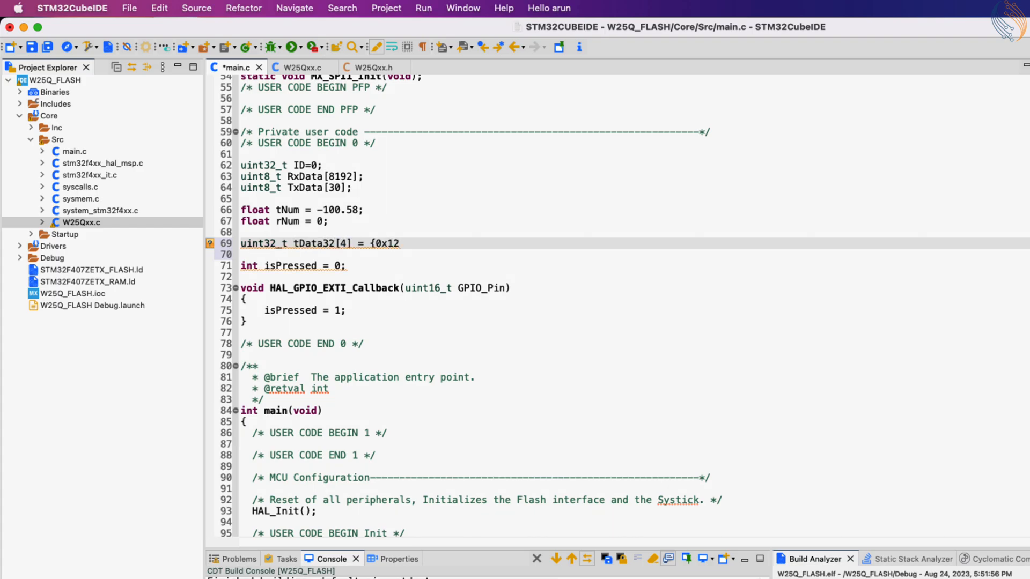
type(", 0x1234, 0x12345678,")
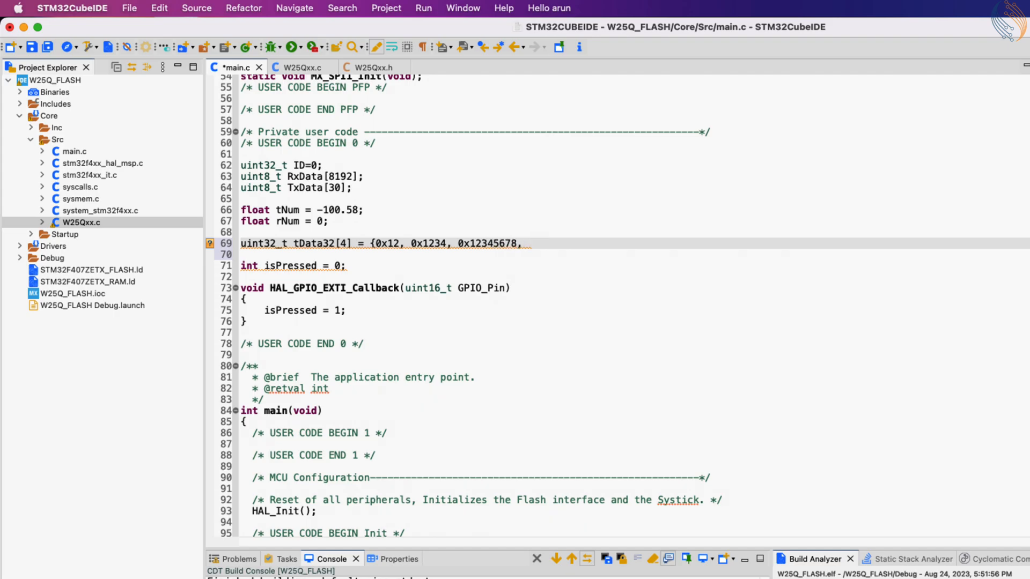
type("0xABC")
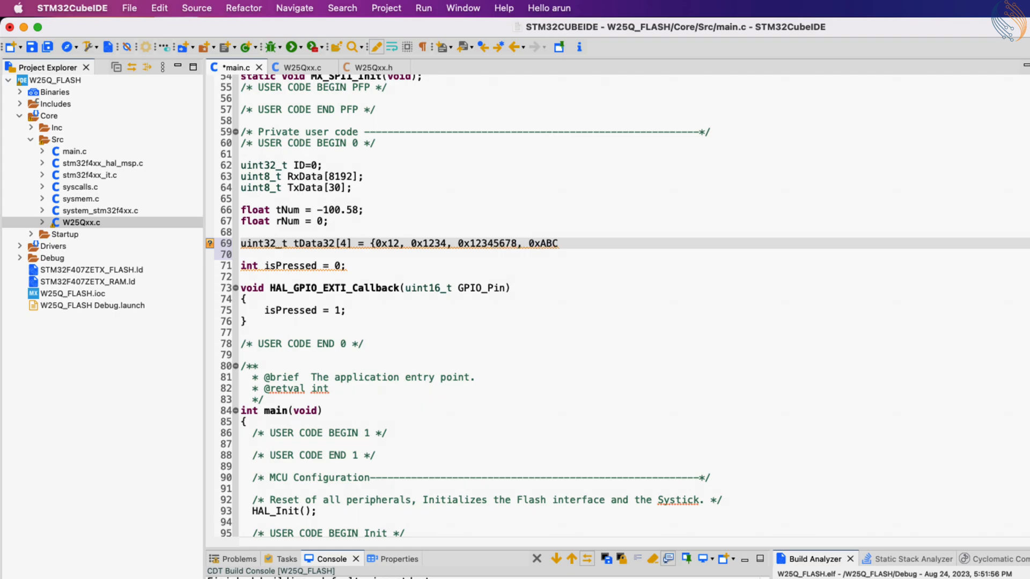
type("DEF};")
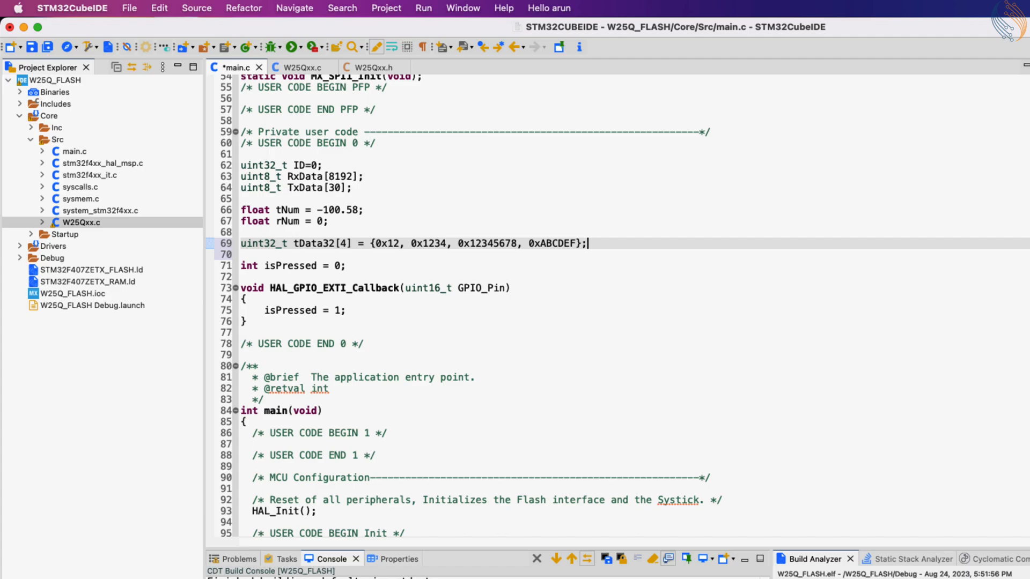
type("uint32_t r")
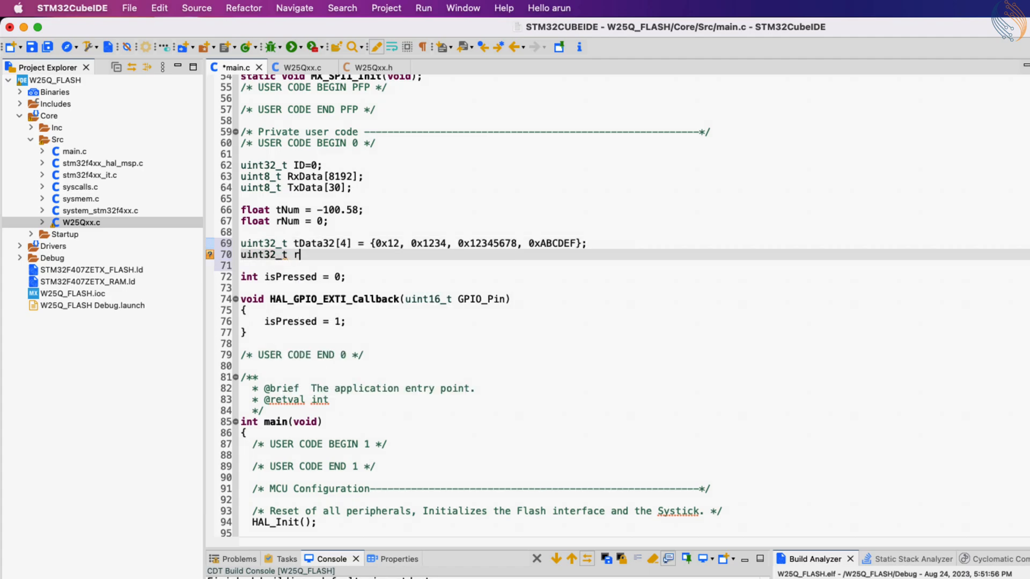
type("Data32[4];")
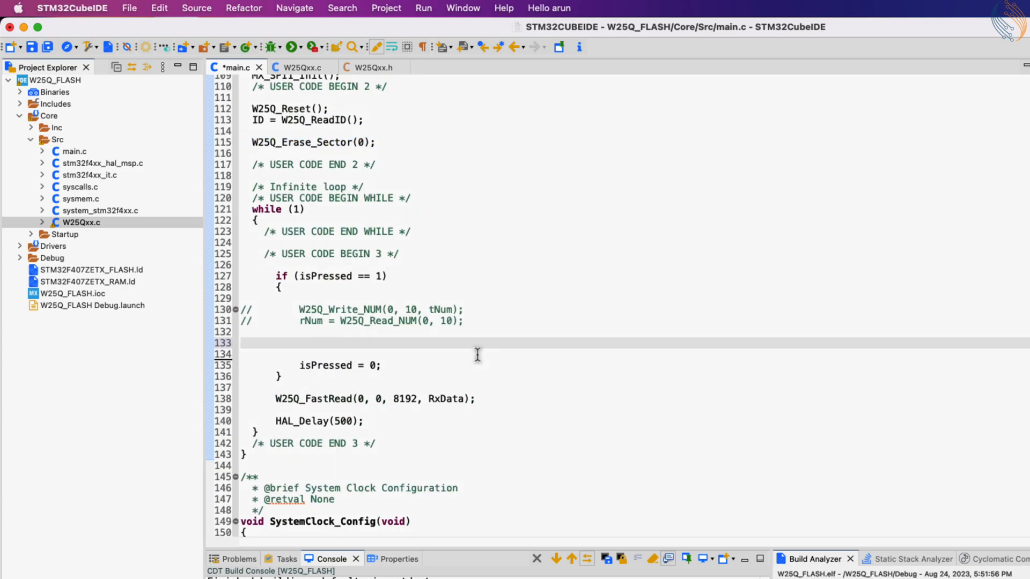
- Call W25Q_Write_32B and W25Q_Read_32B at page 0 offset 250 in the button block, then start debugging
type("W25Q_Write_32B(0, offset, size, data)")
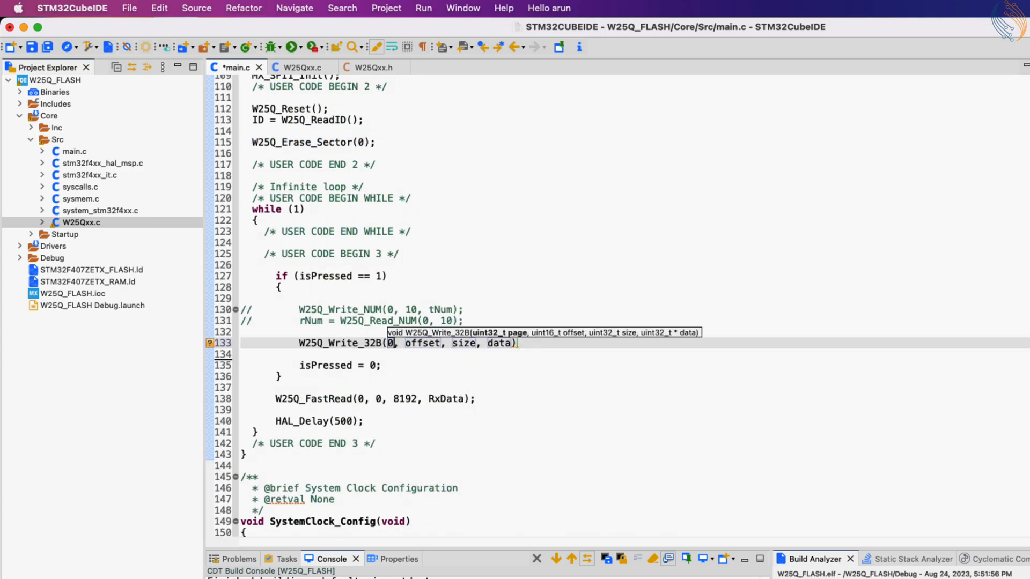
type("250,")
left_click(635, 355)
type("W2")
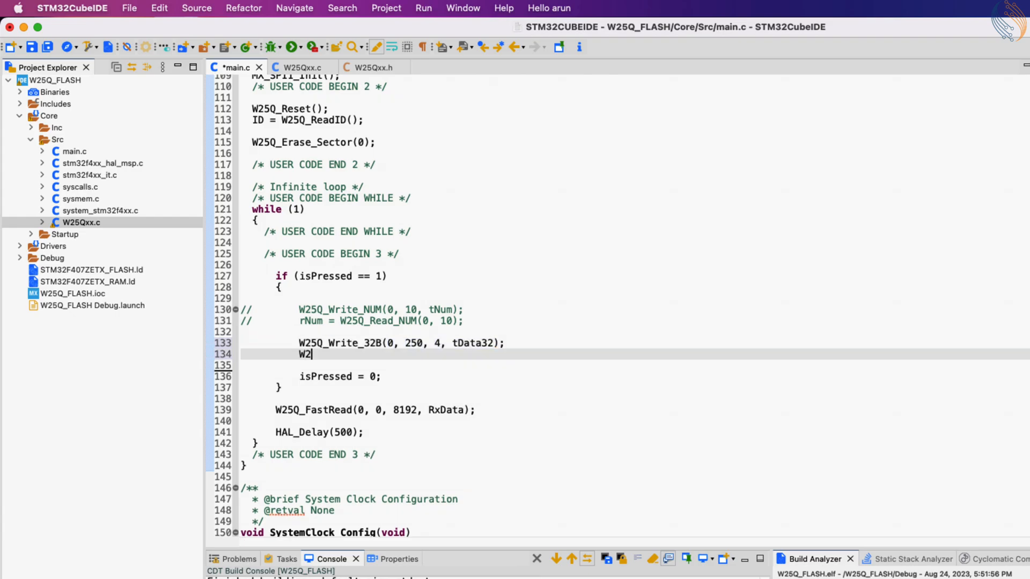
type("5Q_Read_32B(0, 250, 4, rData32);")
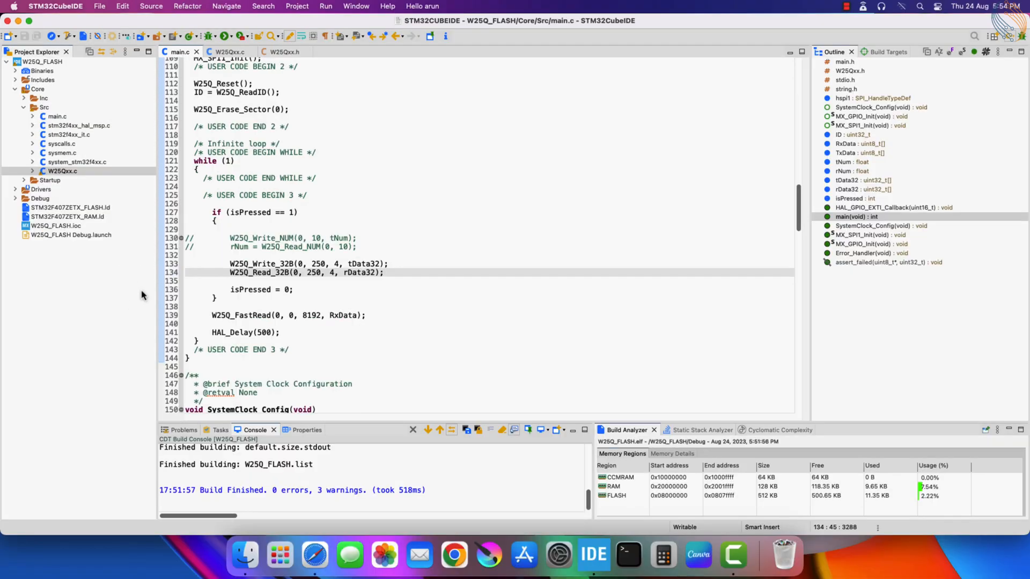
left_click(207, 36)
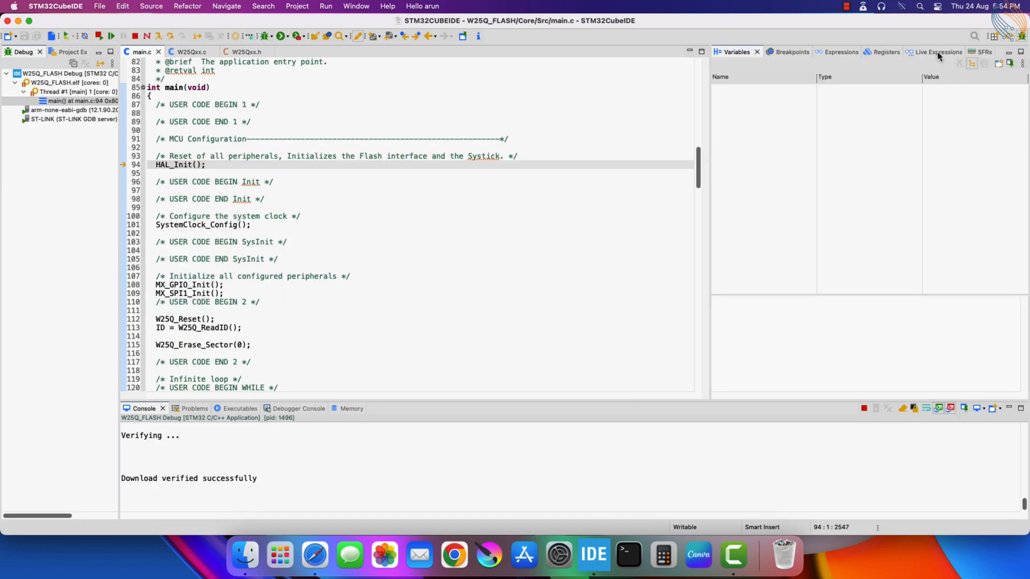
- Watch rData32 in Live Expressions reading back 0x12, 0x1234, 0x12345678 and 0xabcdef
left_click(936, 51)
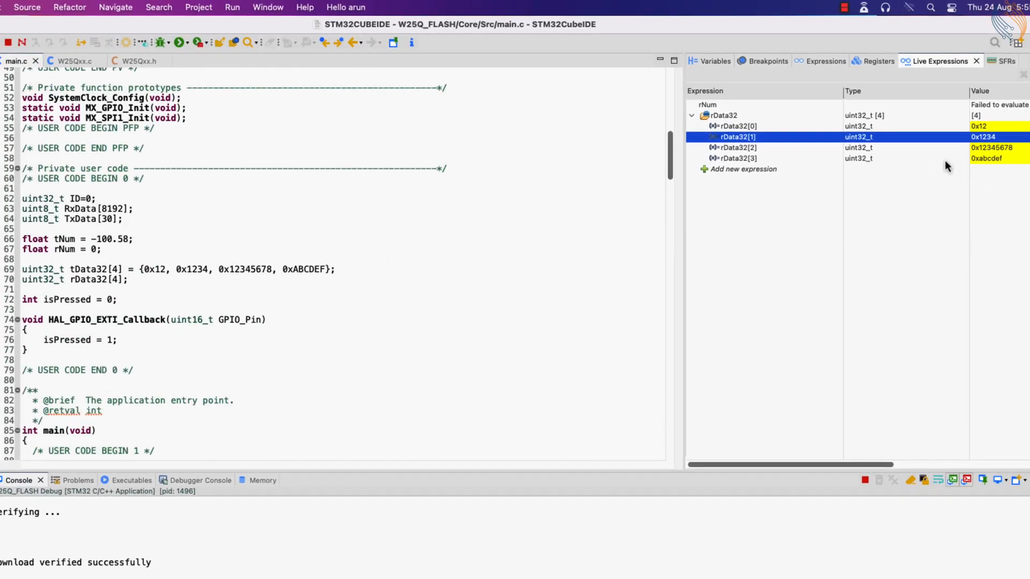
left_click(736, 147)
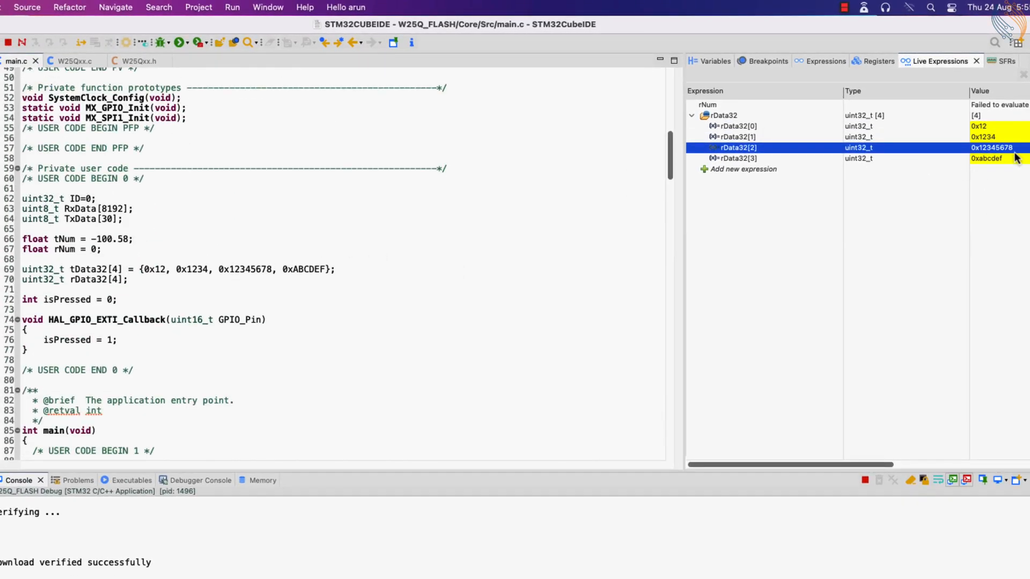
left_click(742, 159)
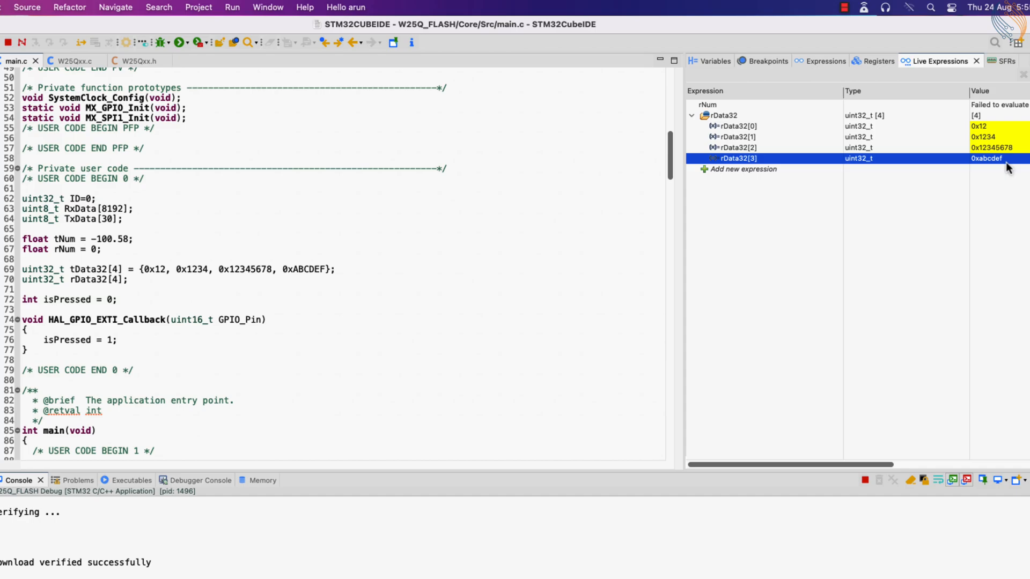
mouse_move(785, 135)
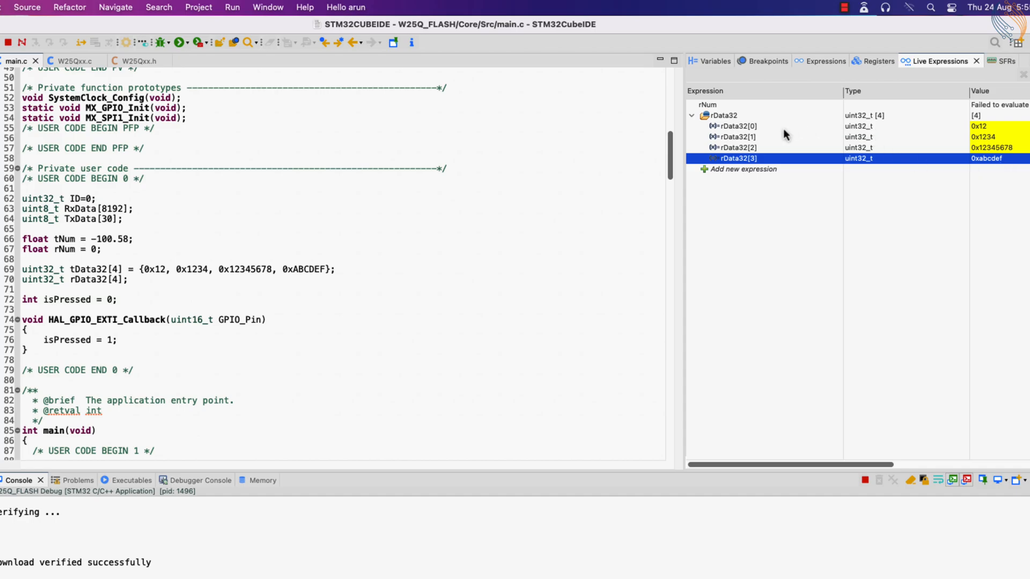